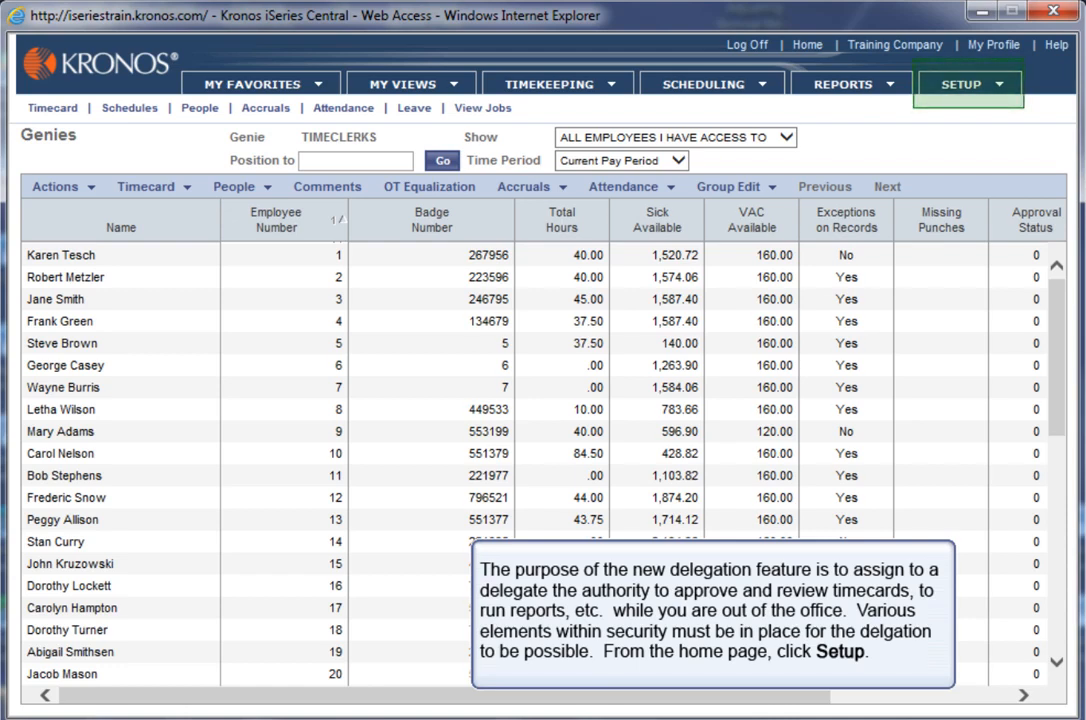
mouse_move(656, 375)
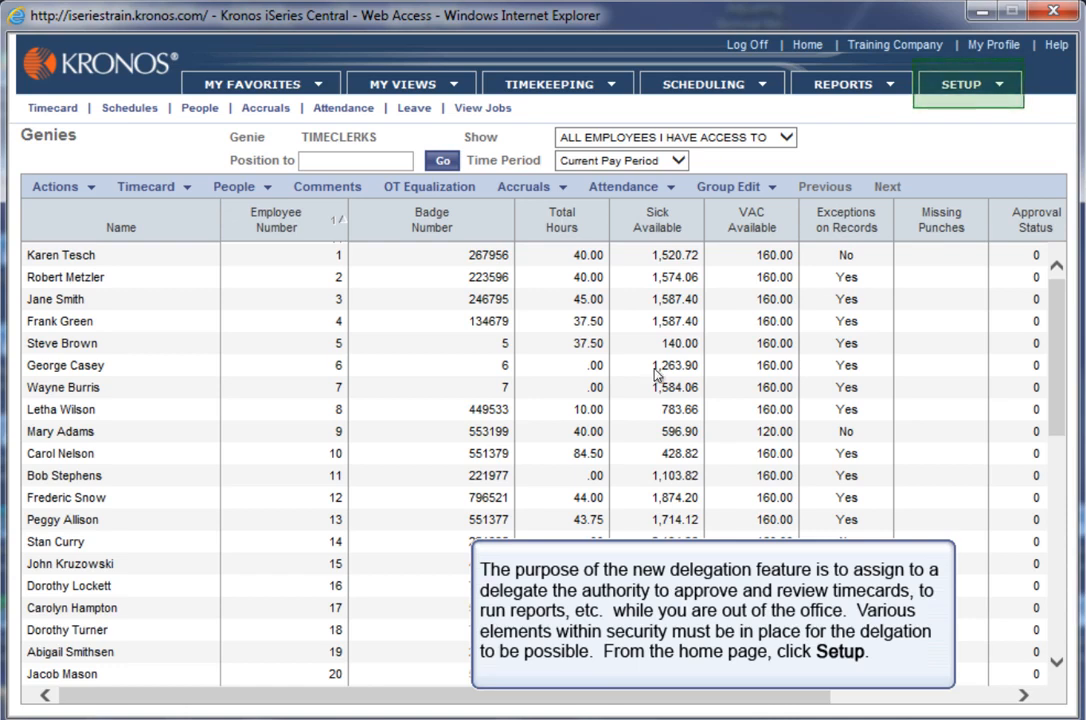
Open the Setup menu and its Security submenu to reveal User Profiles.
left_click(970, 84)
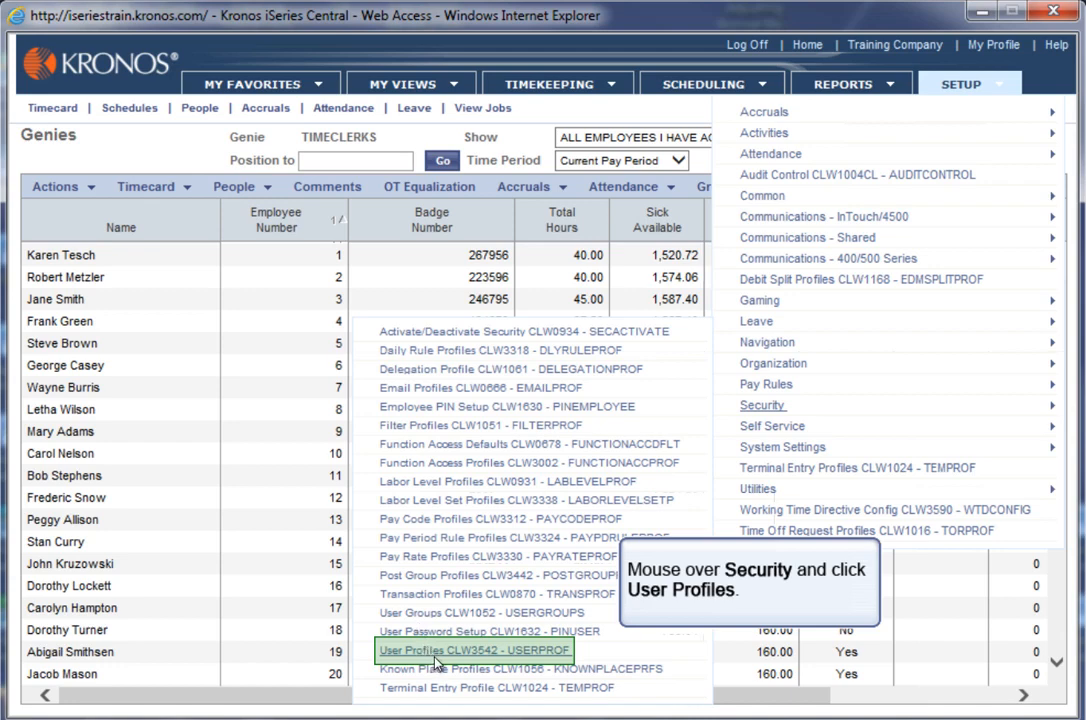
Open User Profiles, select user T70TR00, and show its Actions menu.
left_click(465, 650)
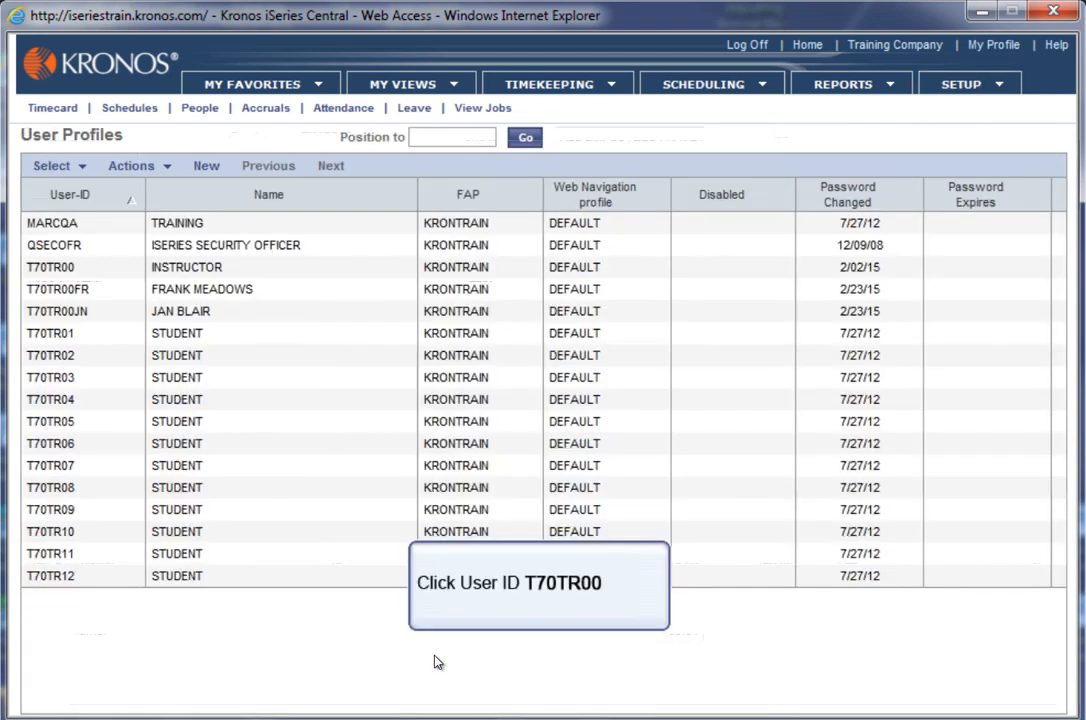
left_click(51, 267)
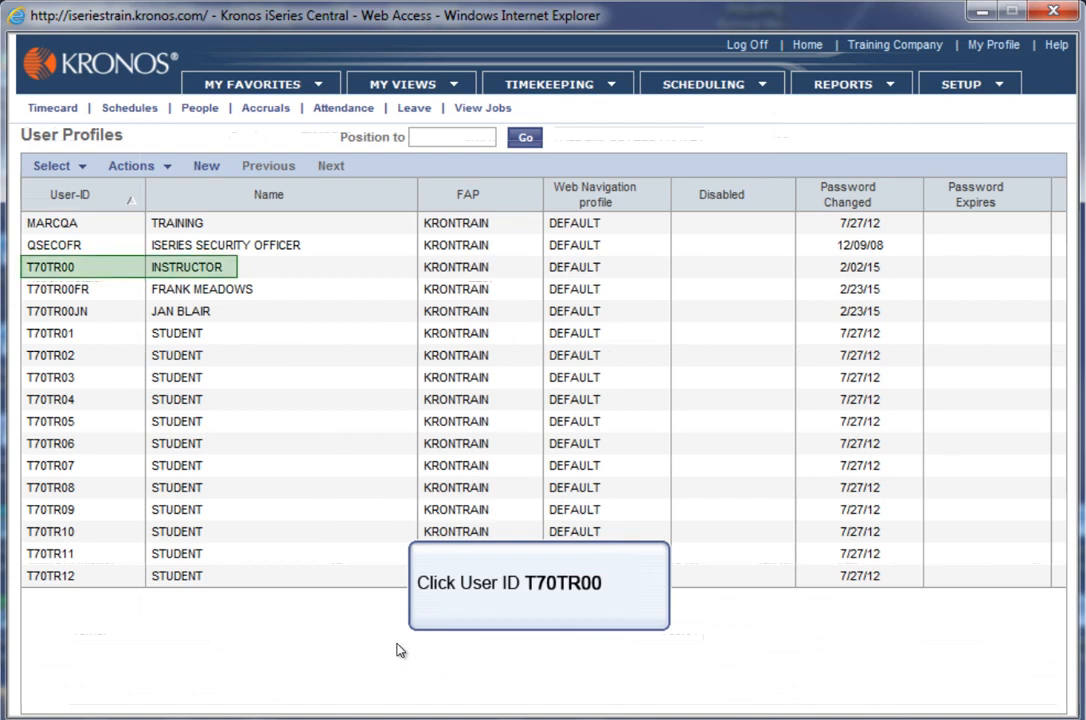
mouse_move(67, 272)
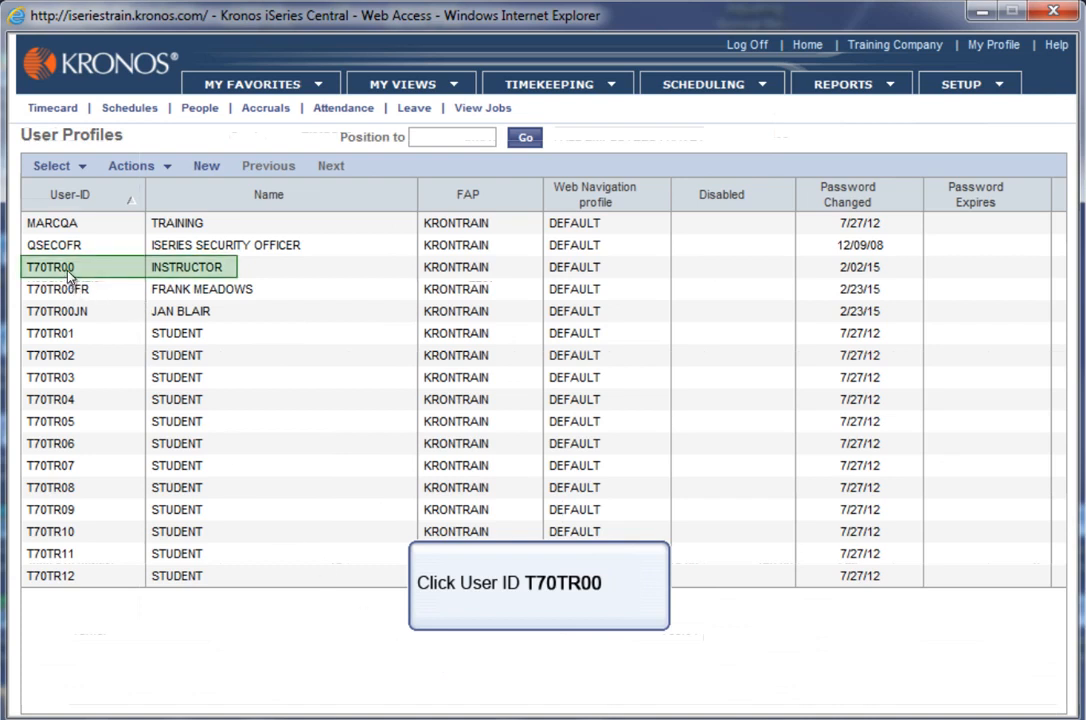
left_click(133, 165)
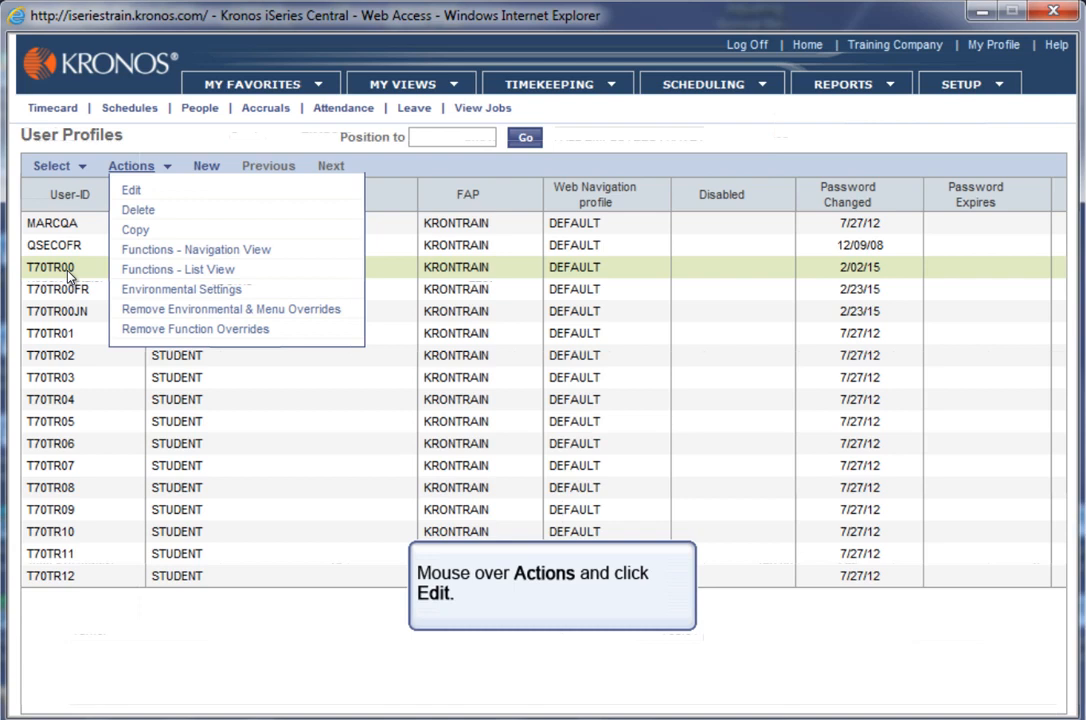
mouse_move(131, 190)
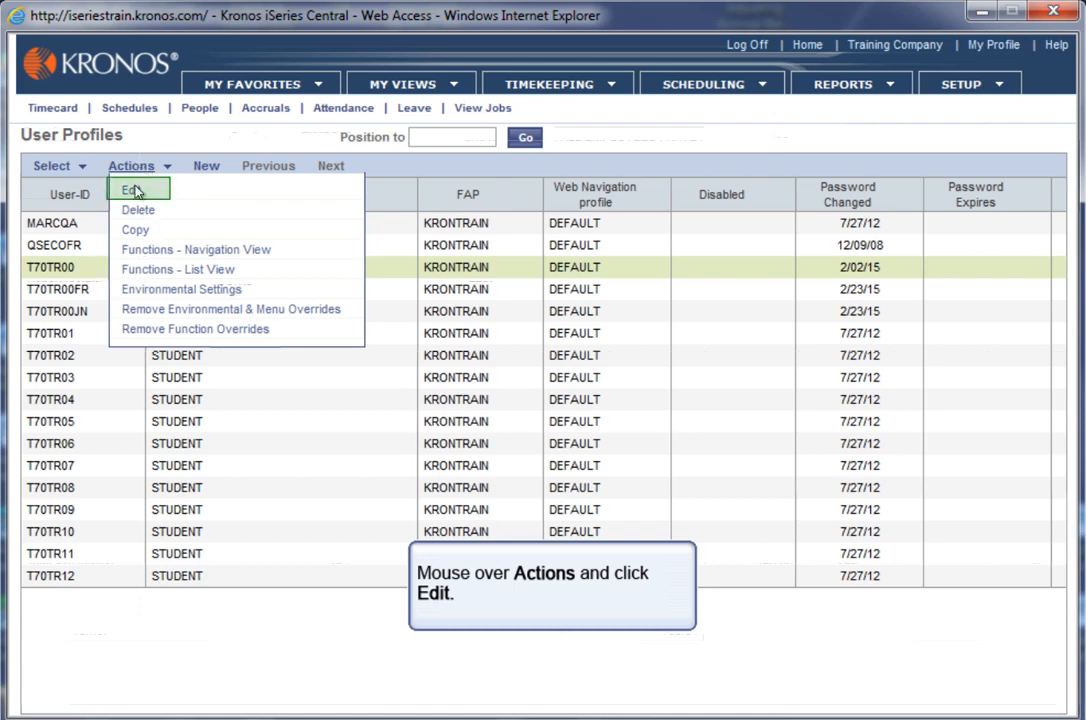
left_click(130, 189)
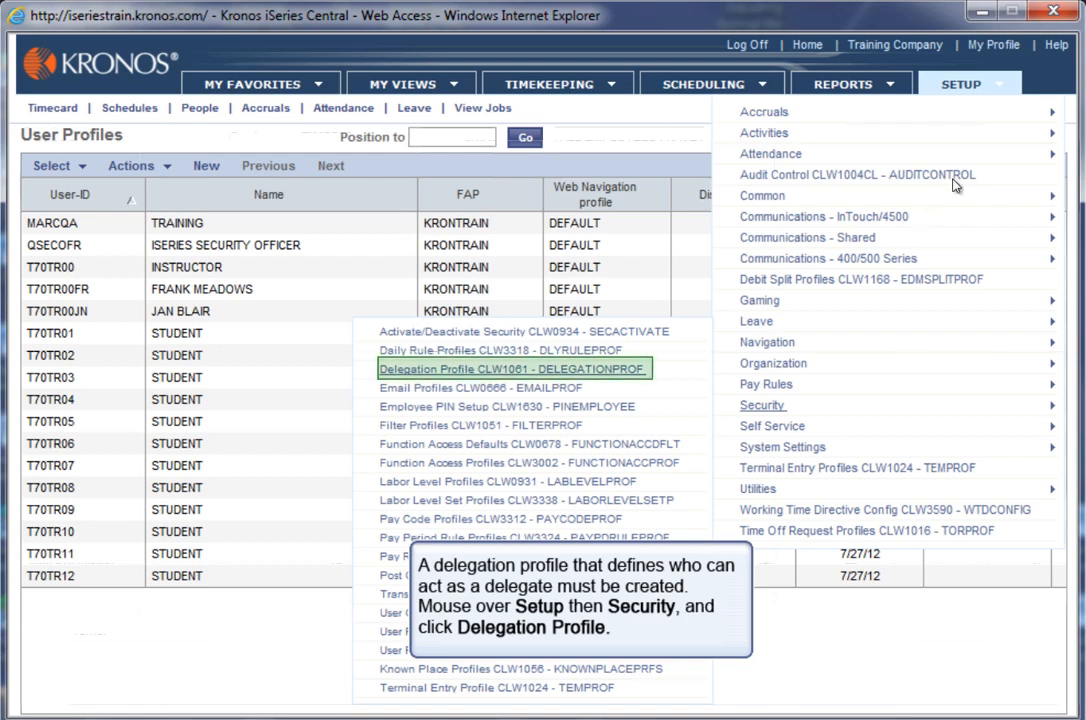
mouse_move(677, 390)
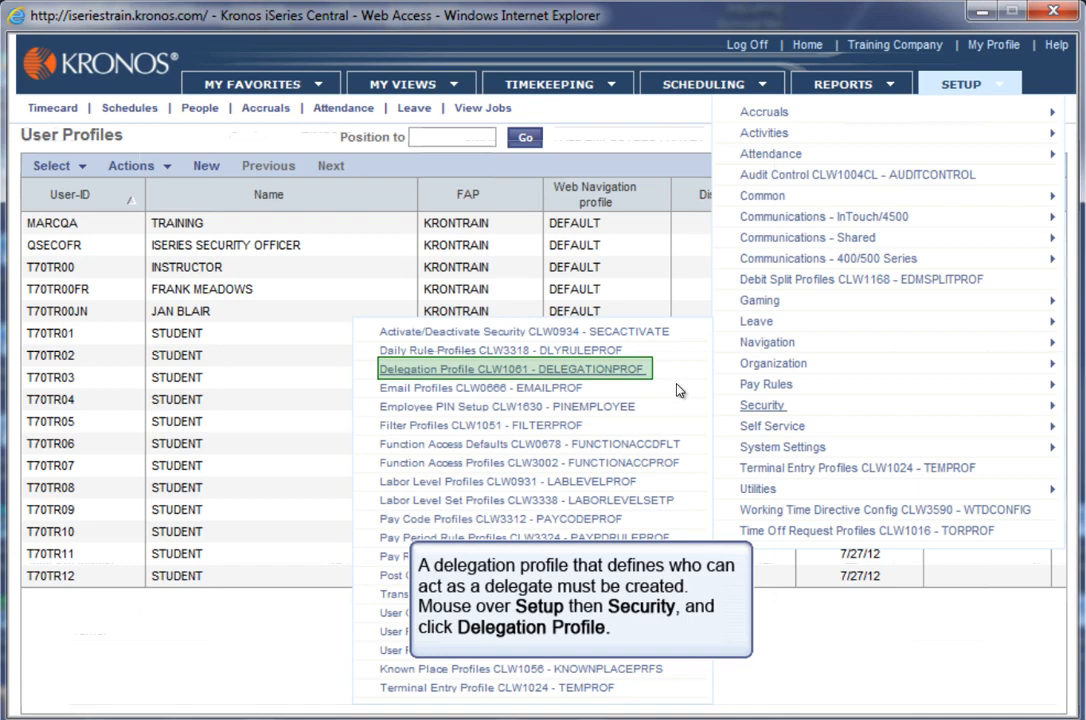
Add a new delegation profile with Profile 'supv' and Description 'Supervisor'.
left_click(514, 368)
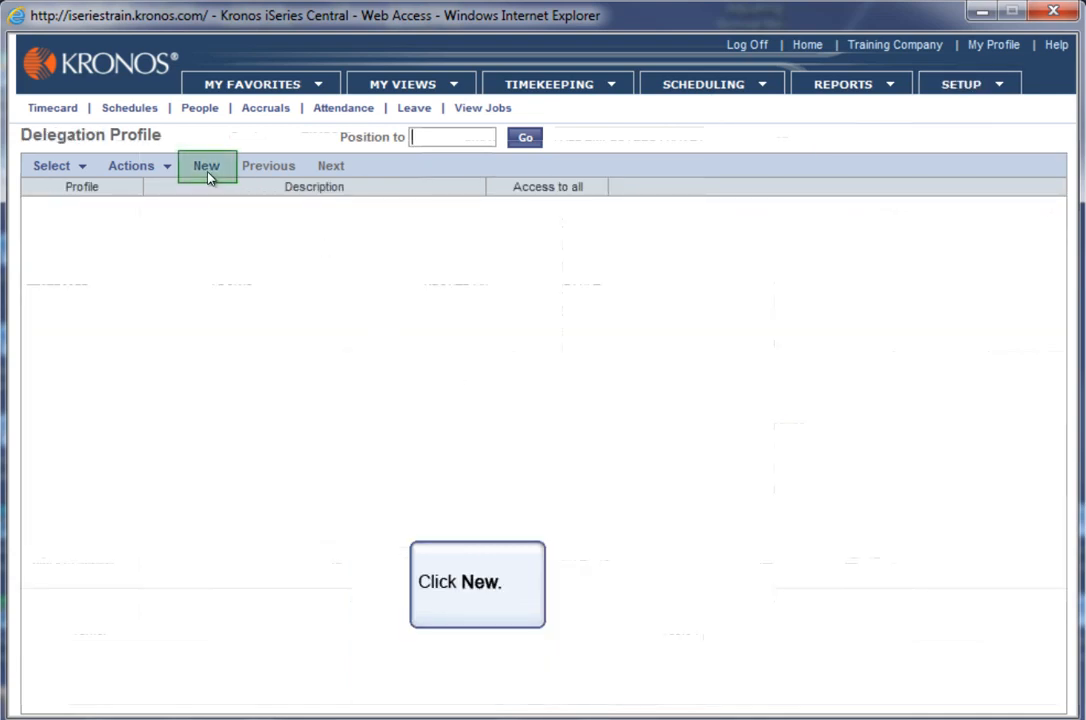
left_click(206, 165)
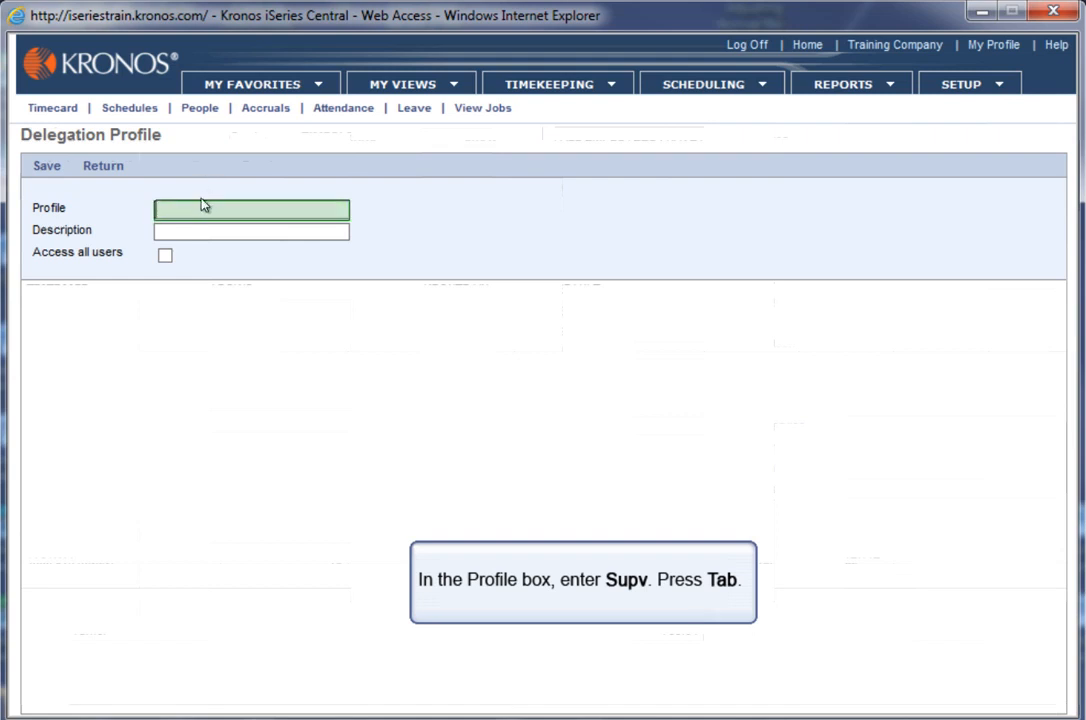
left_click(250, 209)
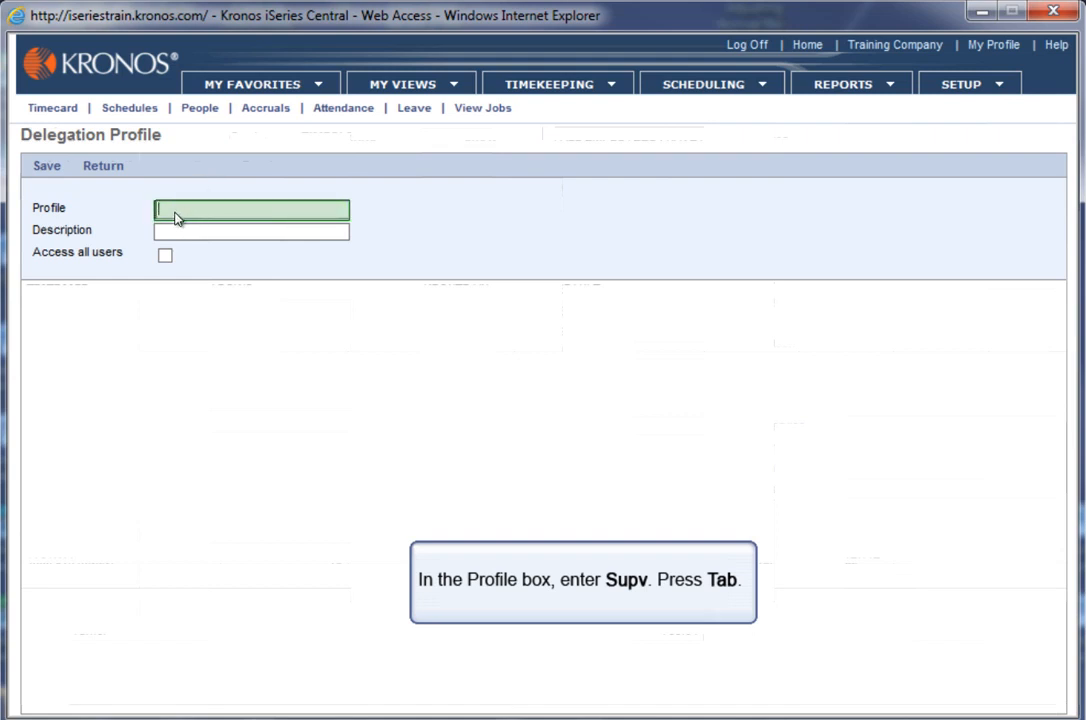
type("Supv")
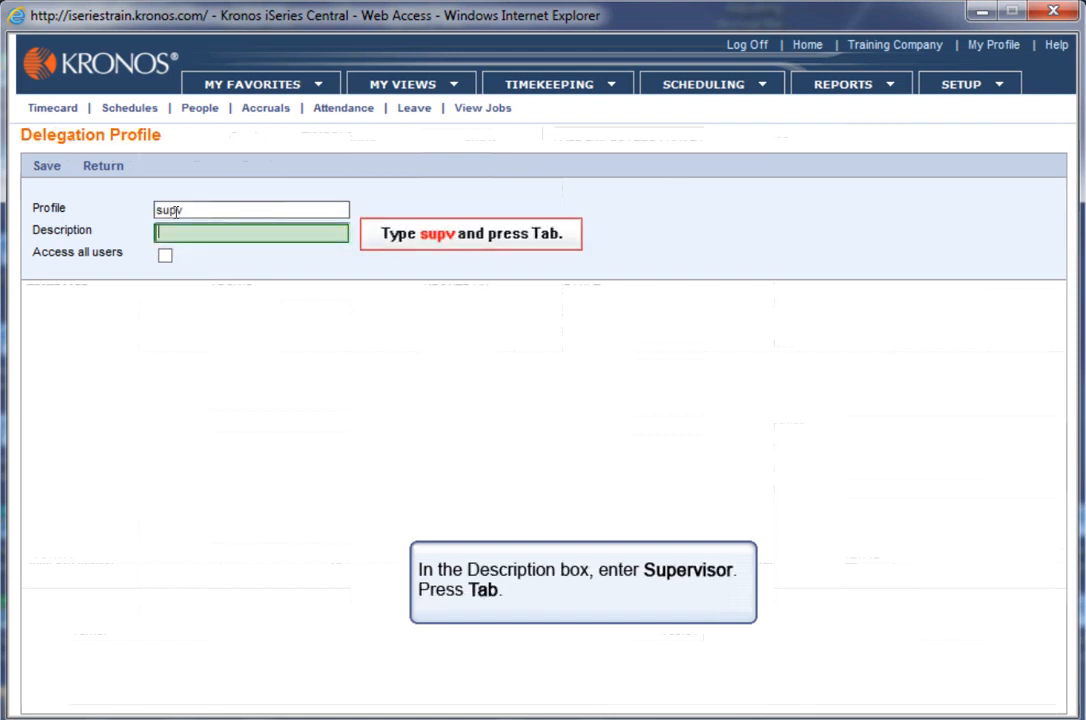
type("s")
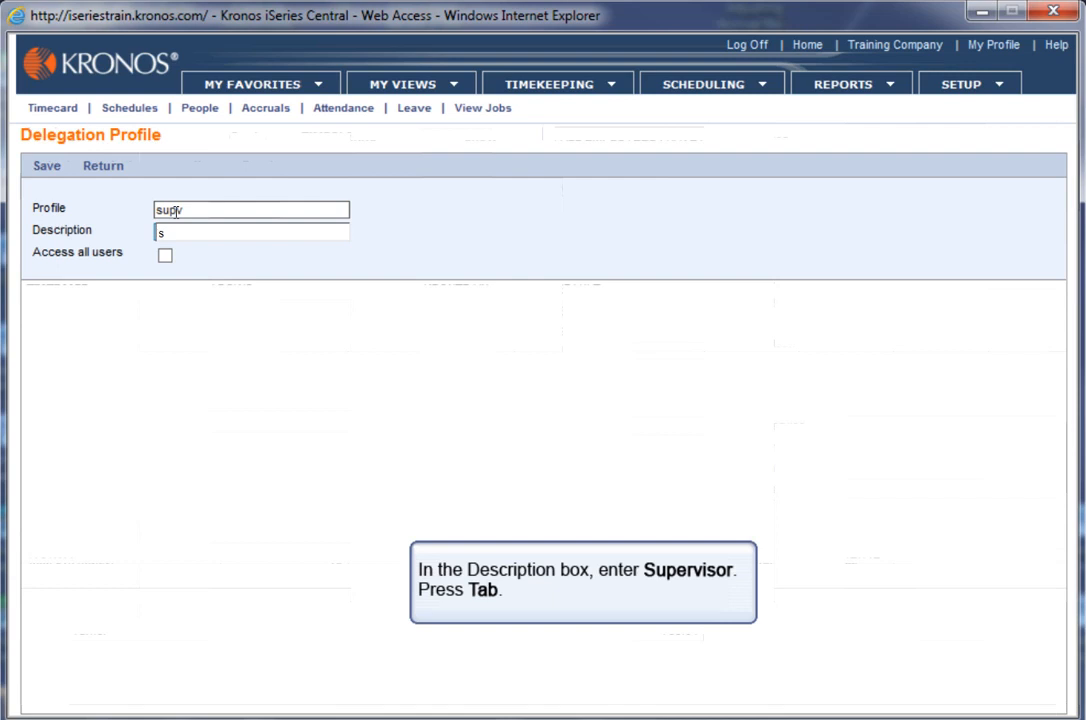
type("Super")
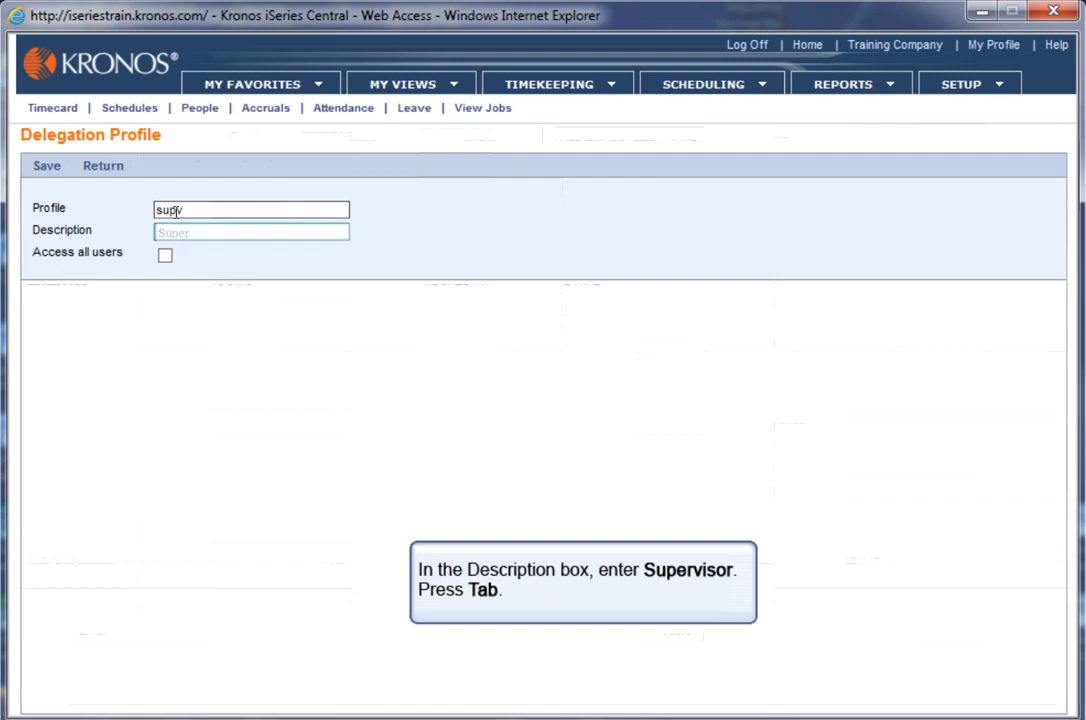
type("Supervisor")
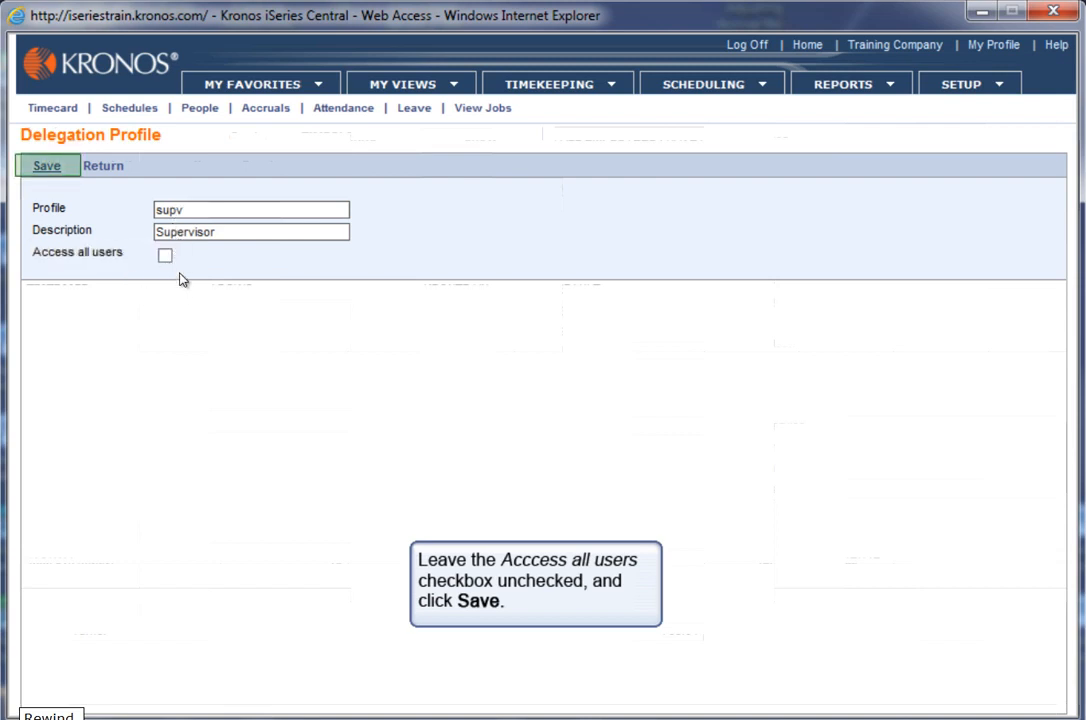
Save the supv profile with T70TR00FR and T70TR00JN selected as delegates.
left_click(46, 165)
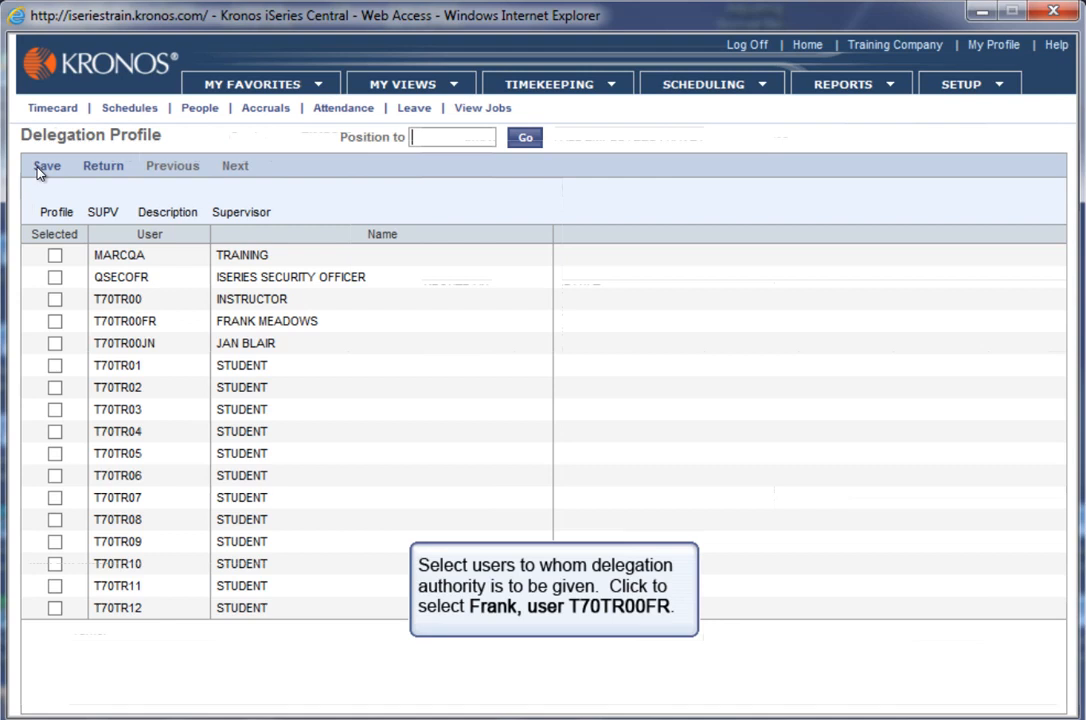
left_click(54, 321)
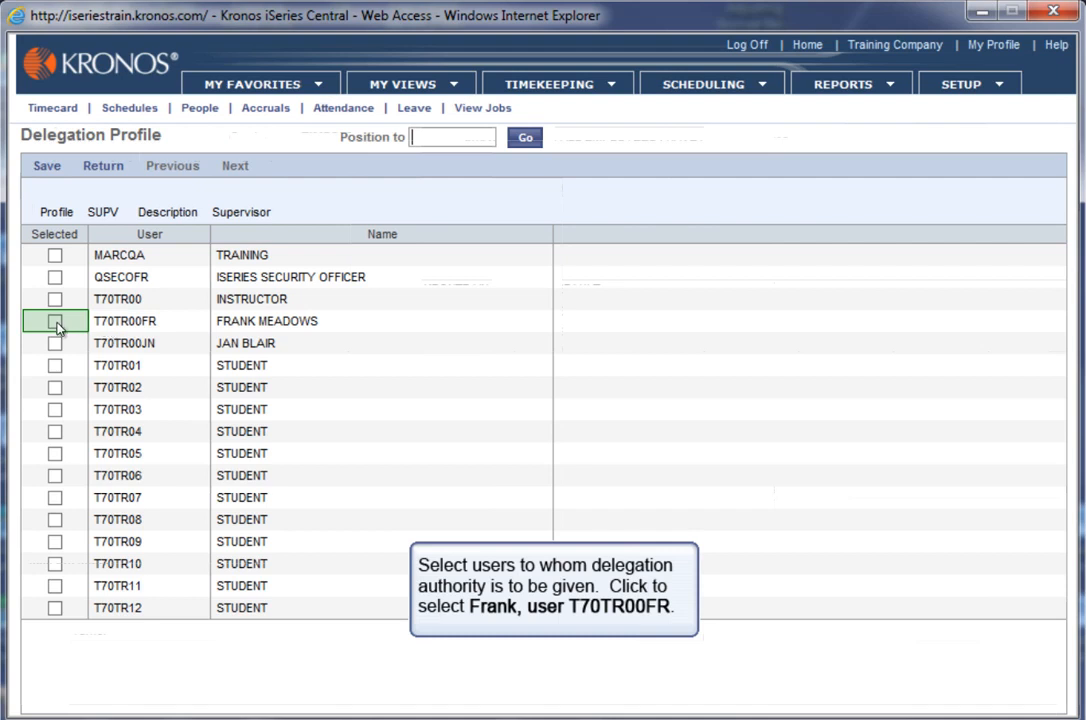
left_click(55, 321)
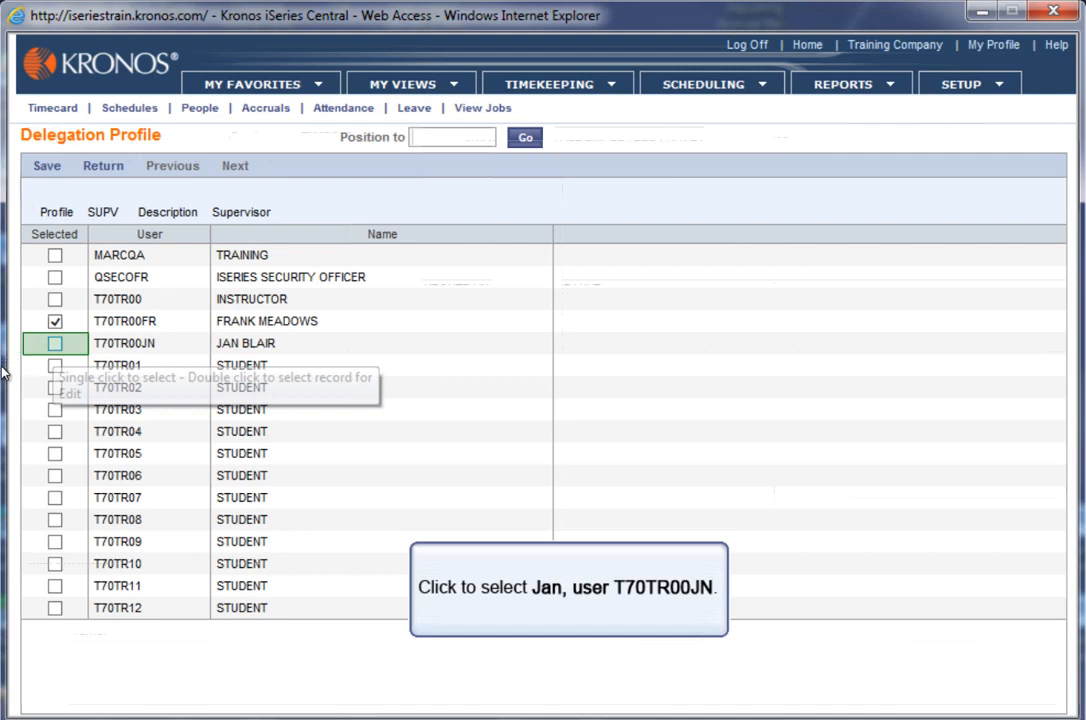
left_click(55, 343)
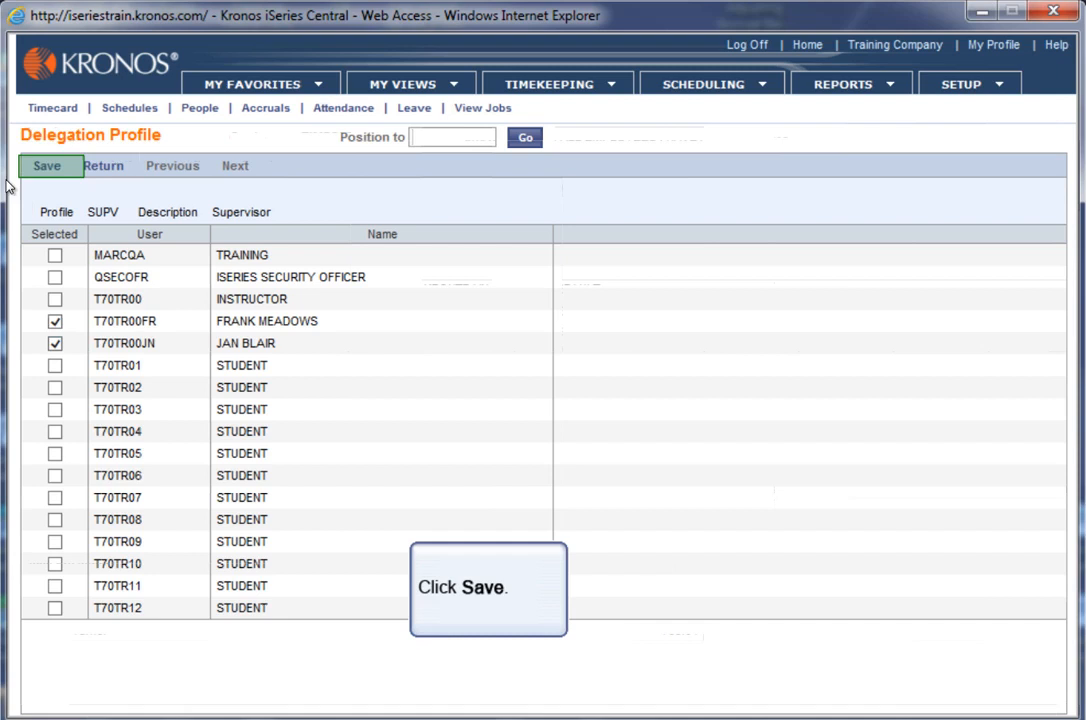
left_click(47, 165)
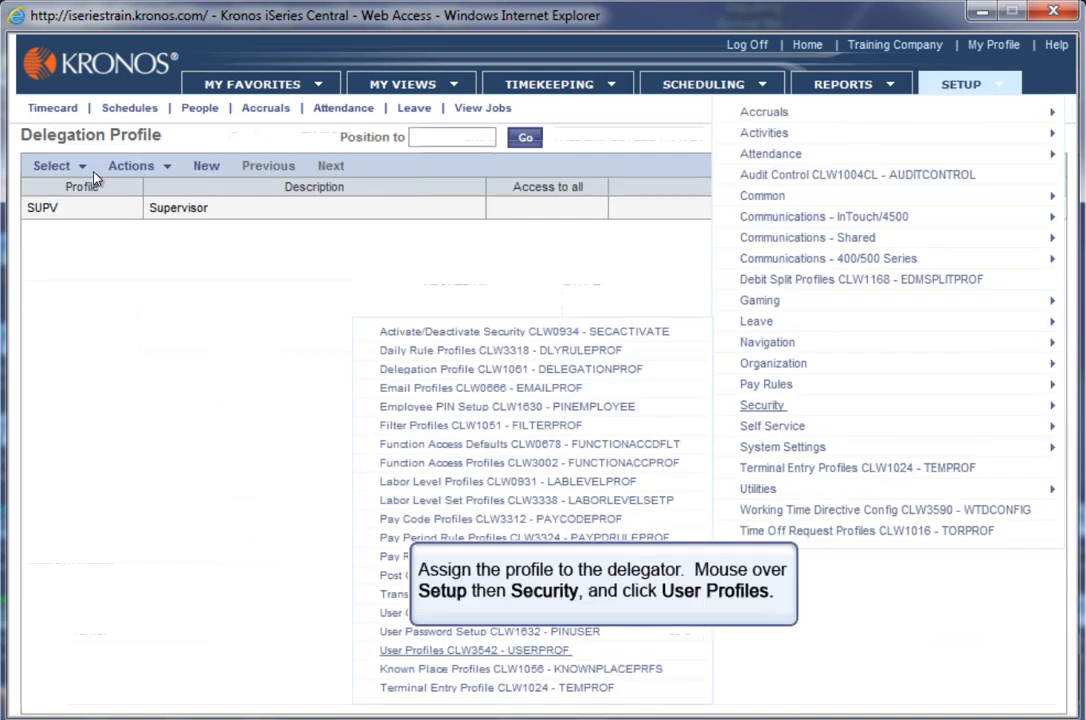
mouse_move(390, 177)
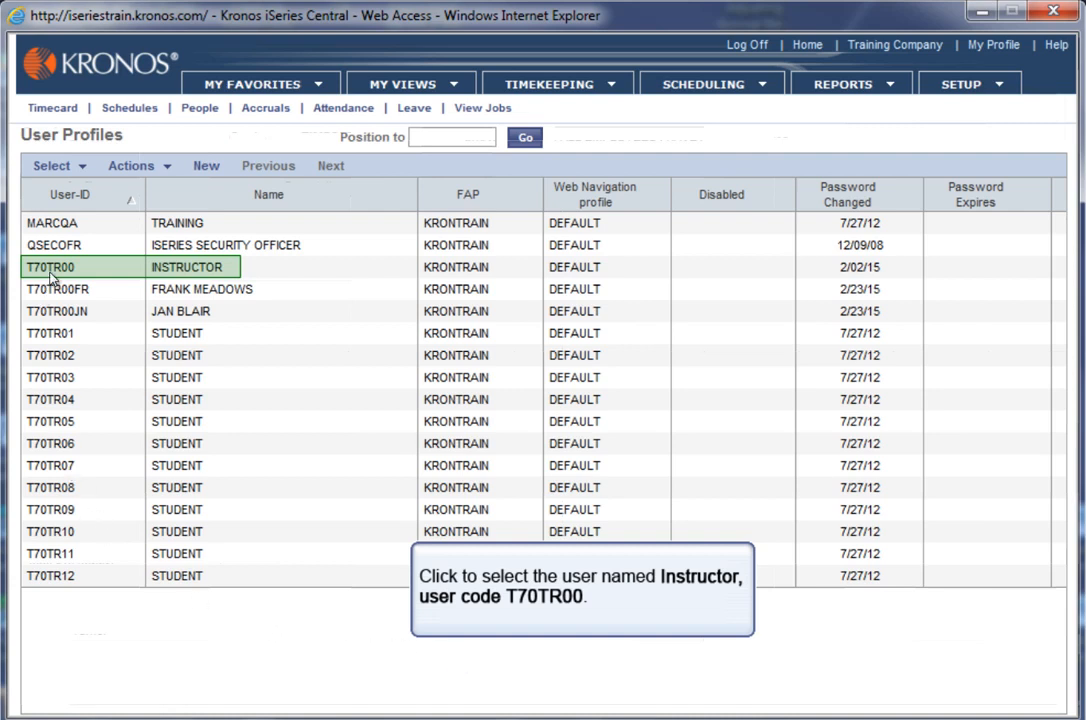
Select user T70TR00 and view its functions in List View.
left_click(131, 165)
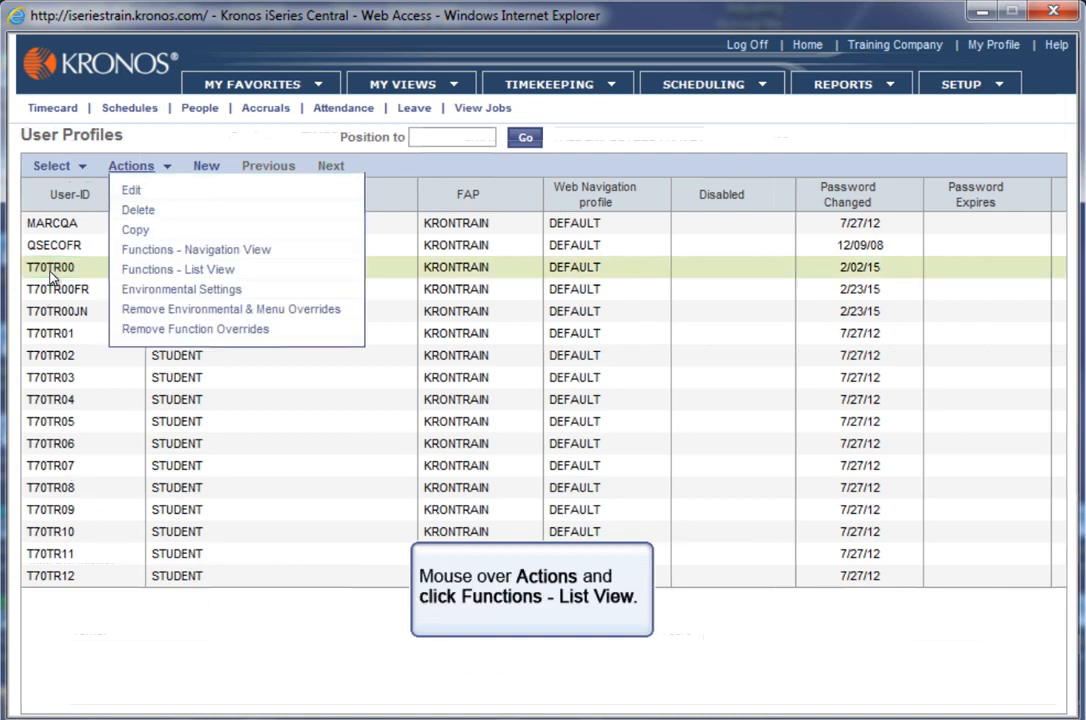
mouse_move(177, 269)
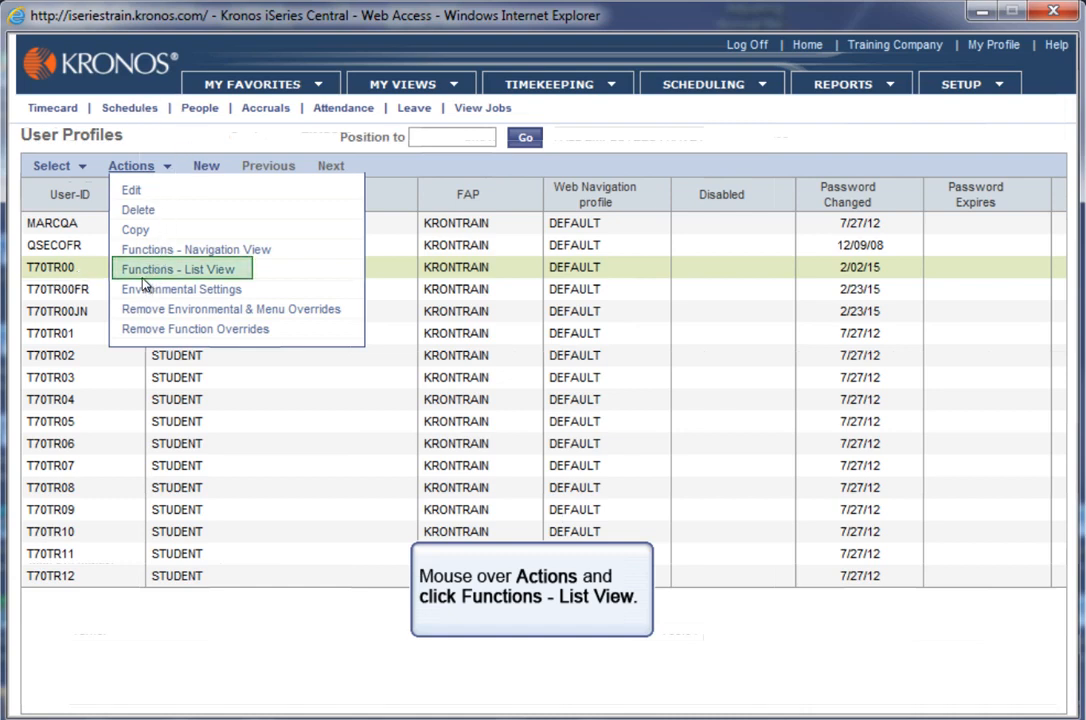
left_click(180, 268)
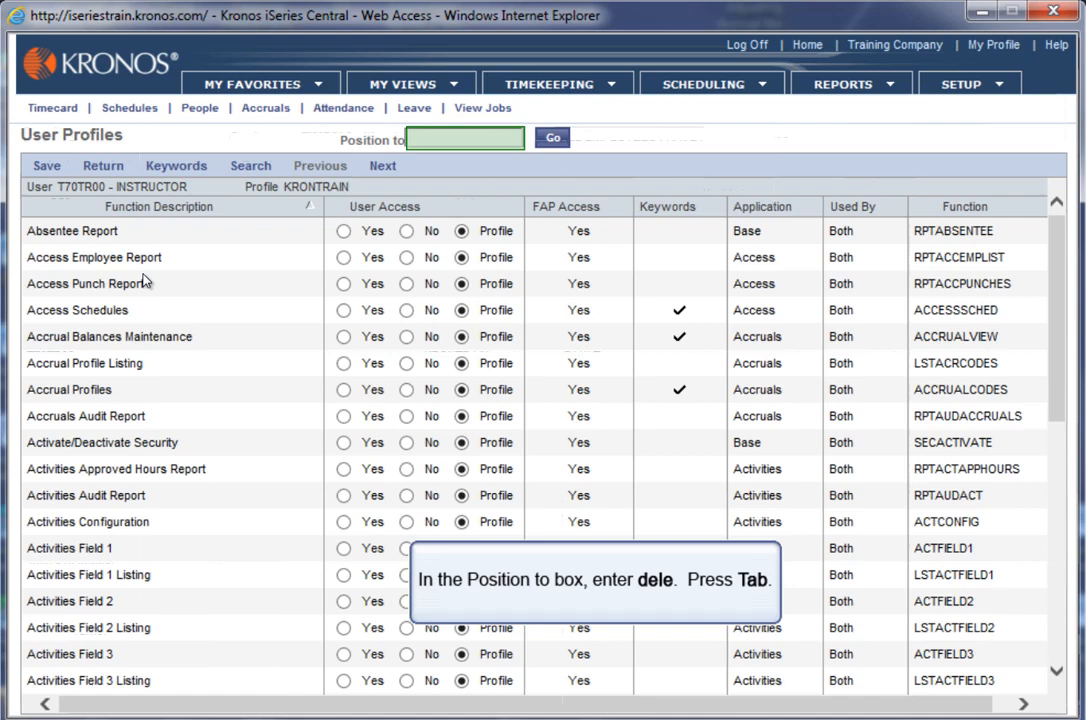
Position the function list at 'dele' and select the Delegation Request function.
left_click(465, 138)
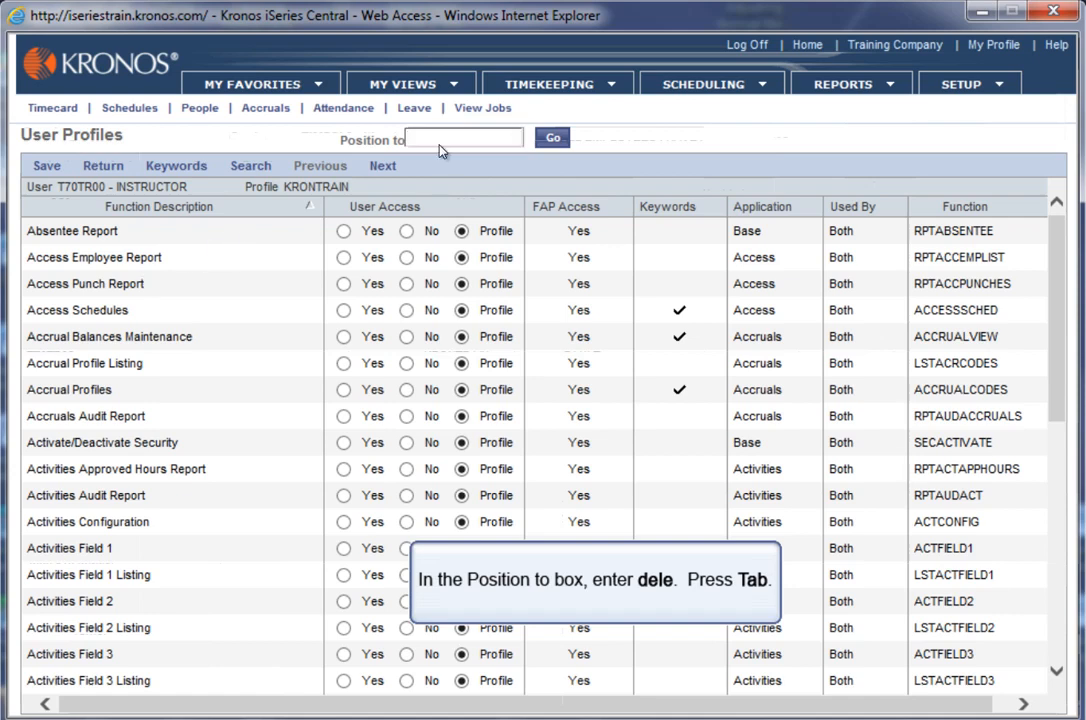
type("dele")
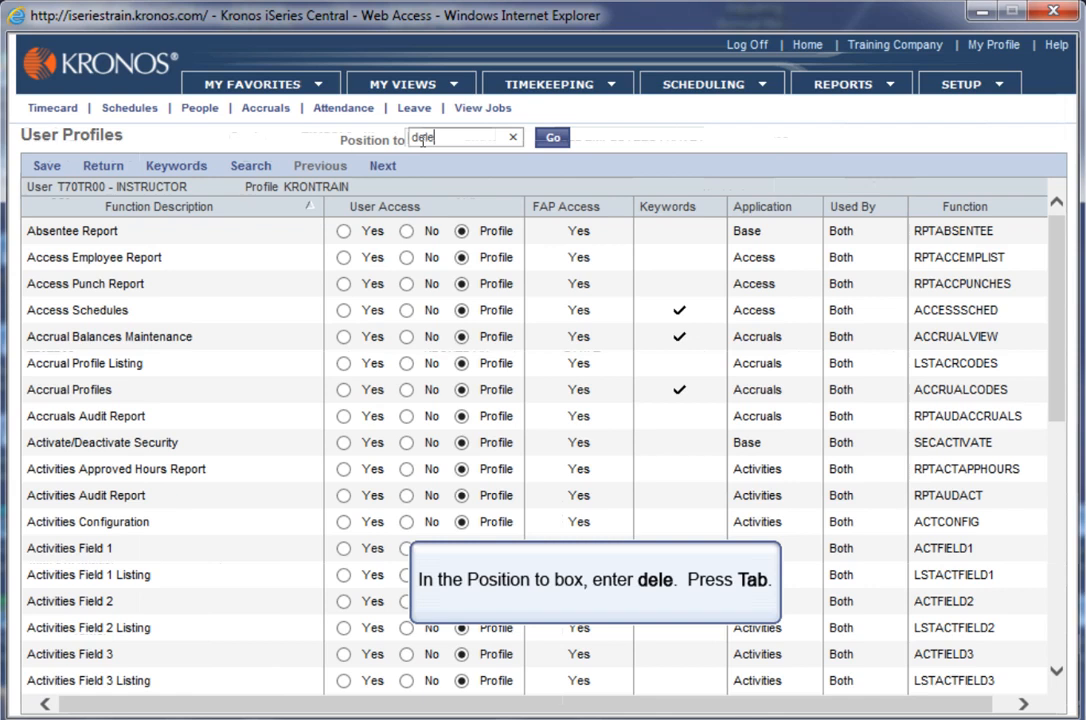
key("Tab")
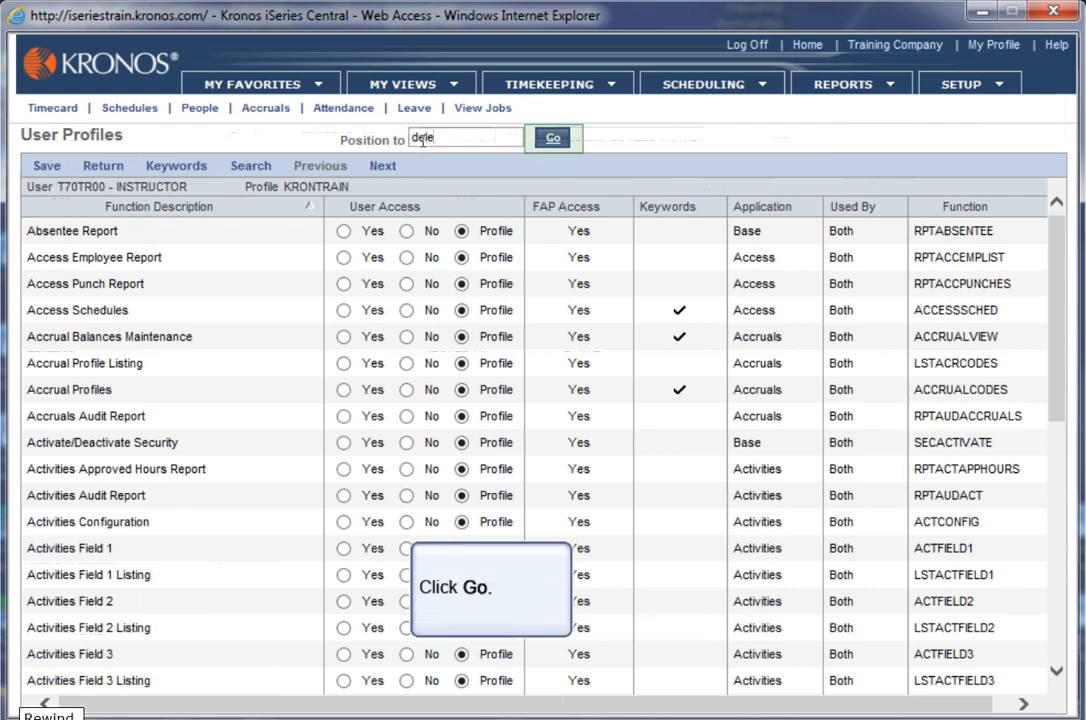
left_click(553, 138)
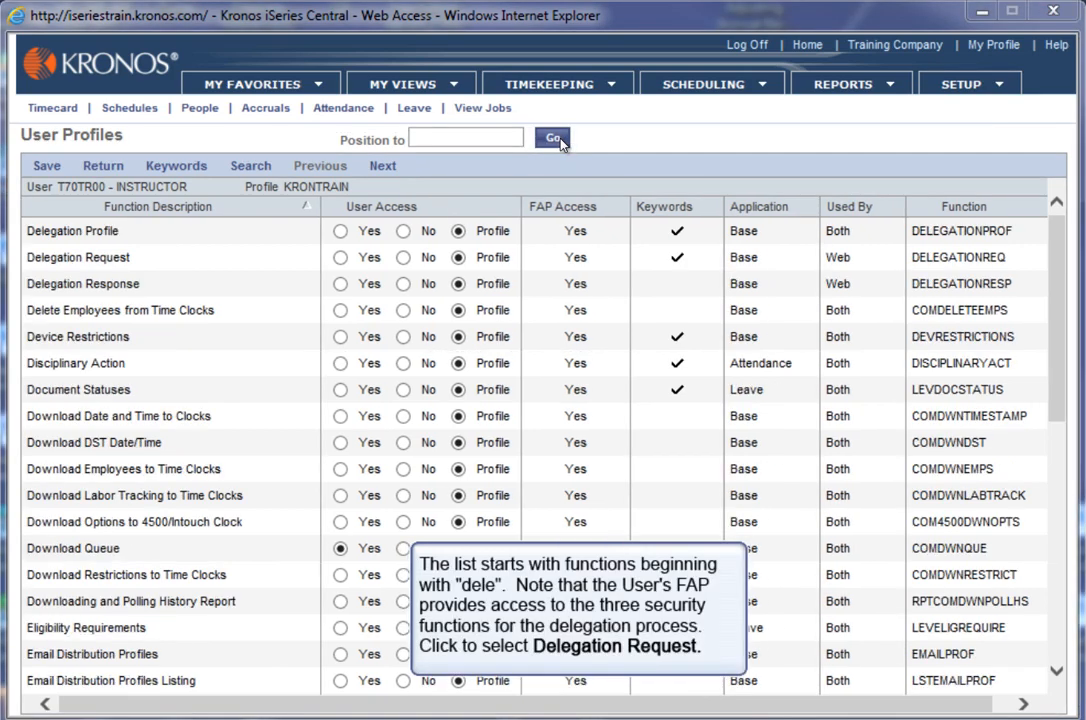
left_click(78, 257)
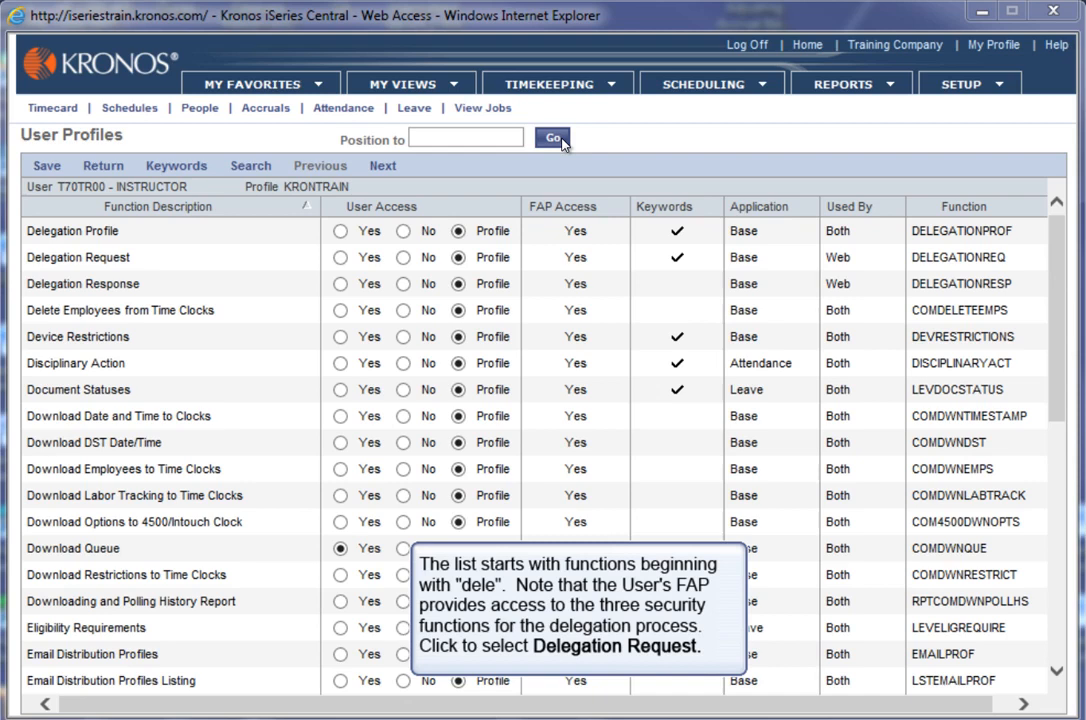
left_click(78, 257)
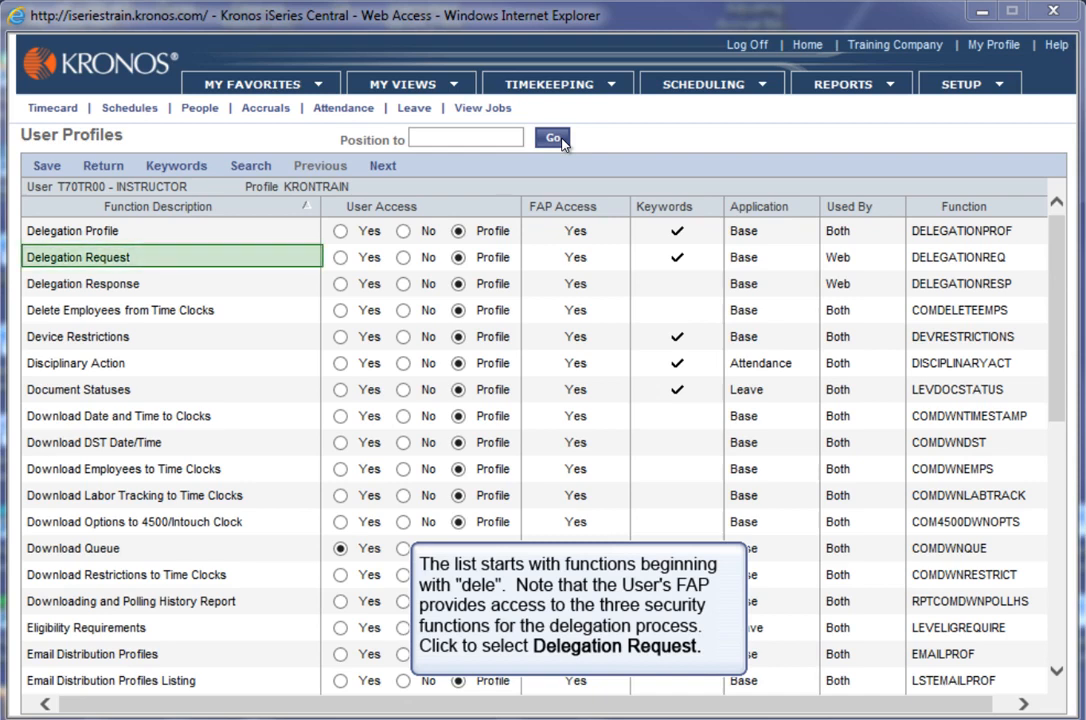
left_click(78, 257)
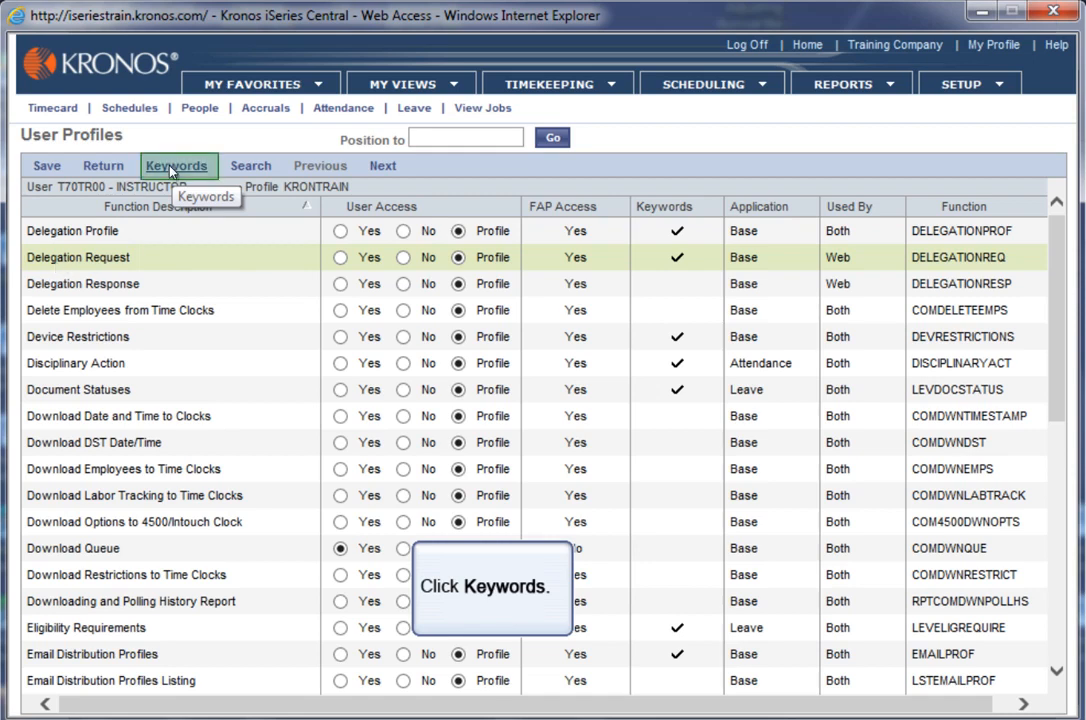
Set Delegation Request's Delegate Profile keyword to SUPV, save, and return home.
left_click(177, 165)
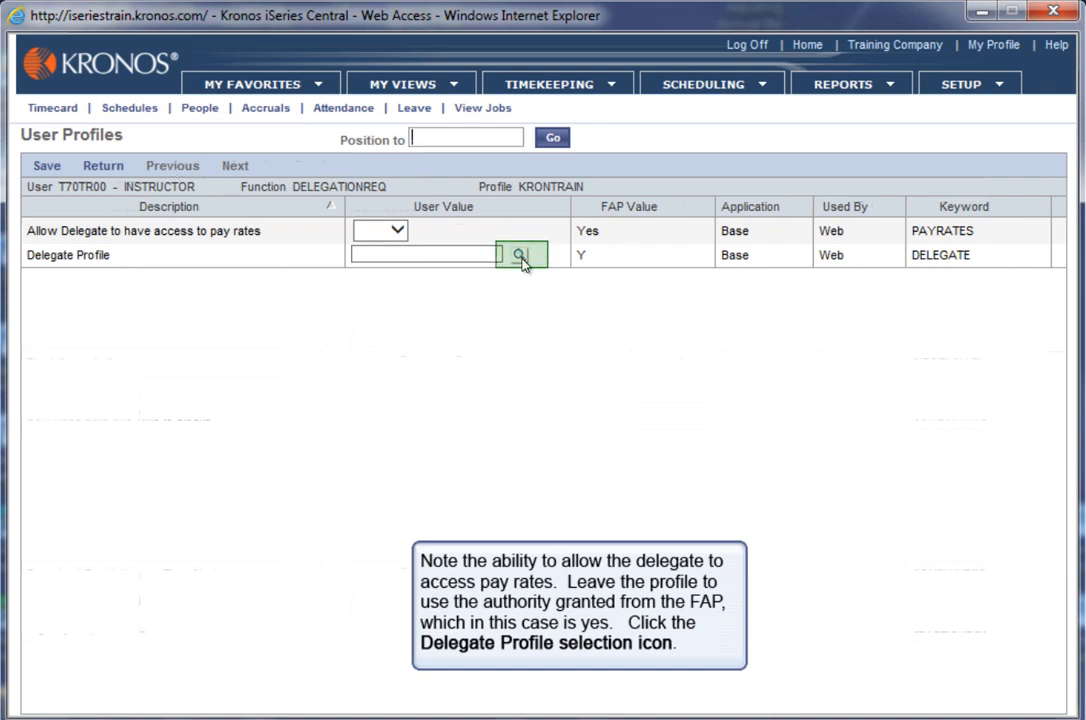
left_click(515, 254)
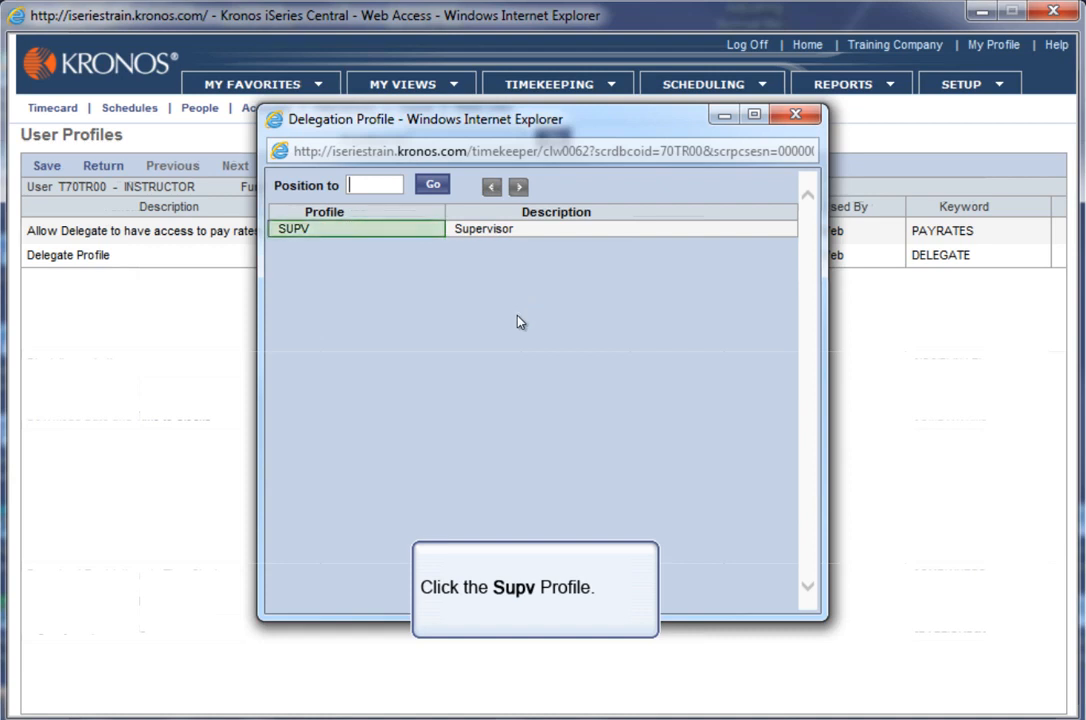
left_click(296, 229)
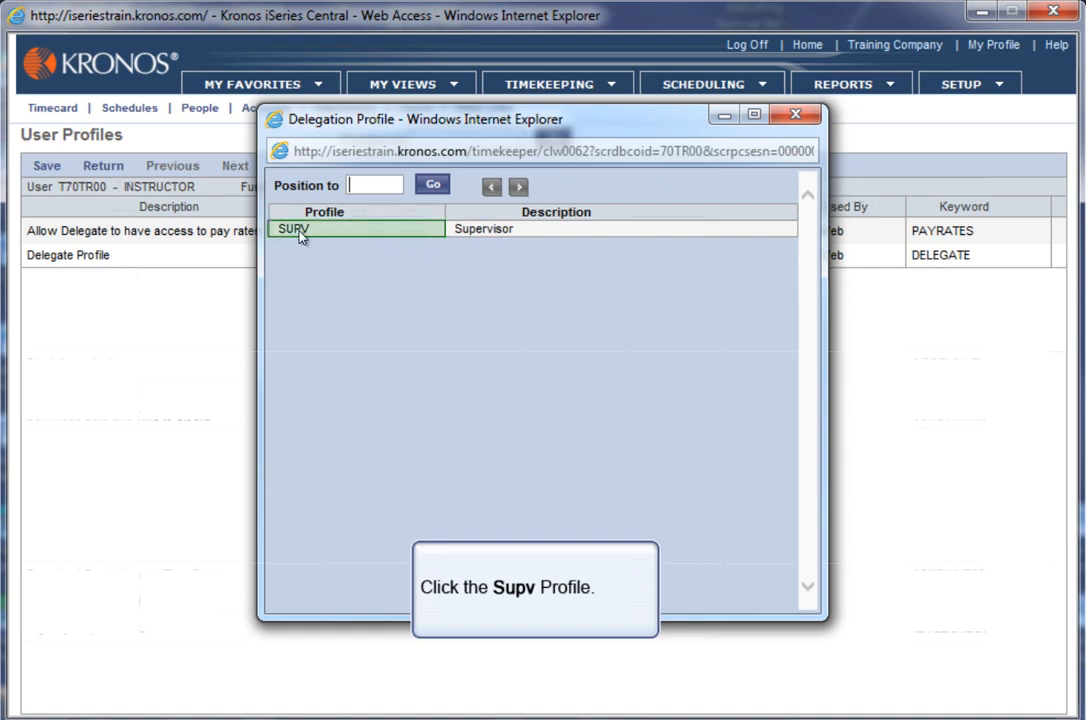
left_click(295, 228)
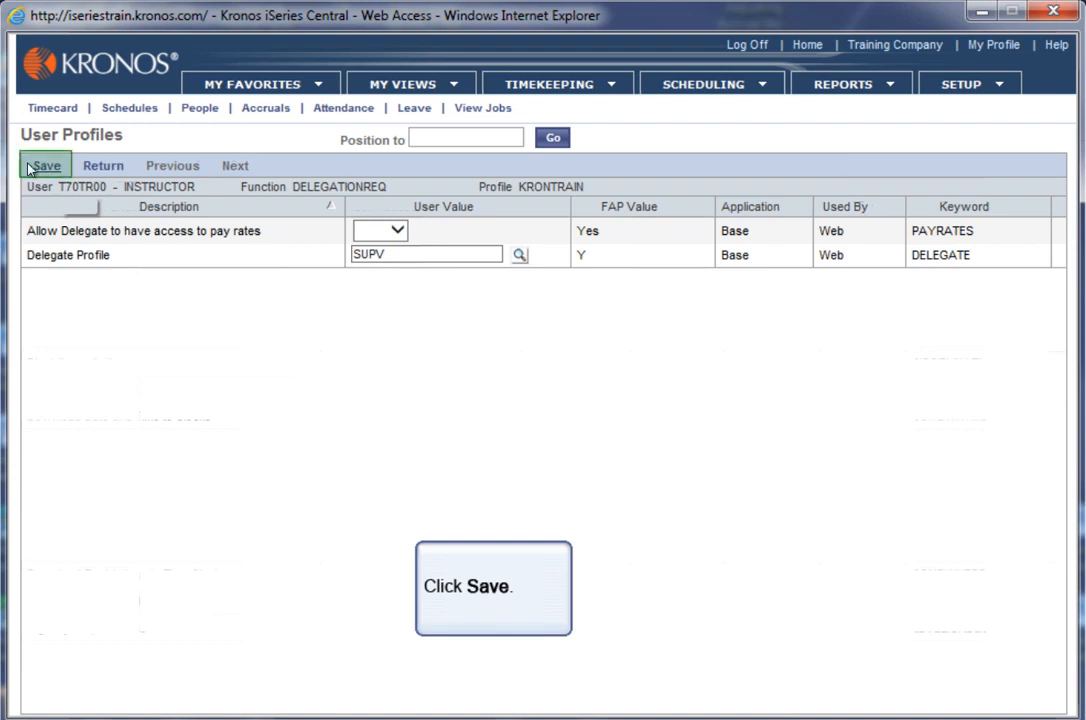
left_click(45, 165)
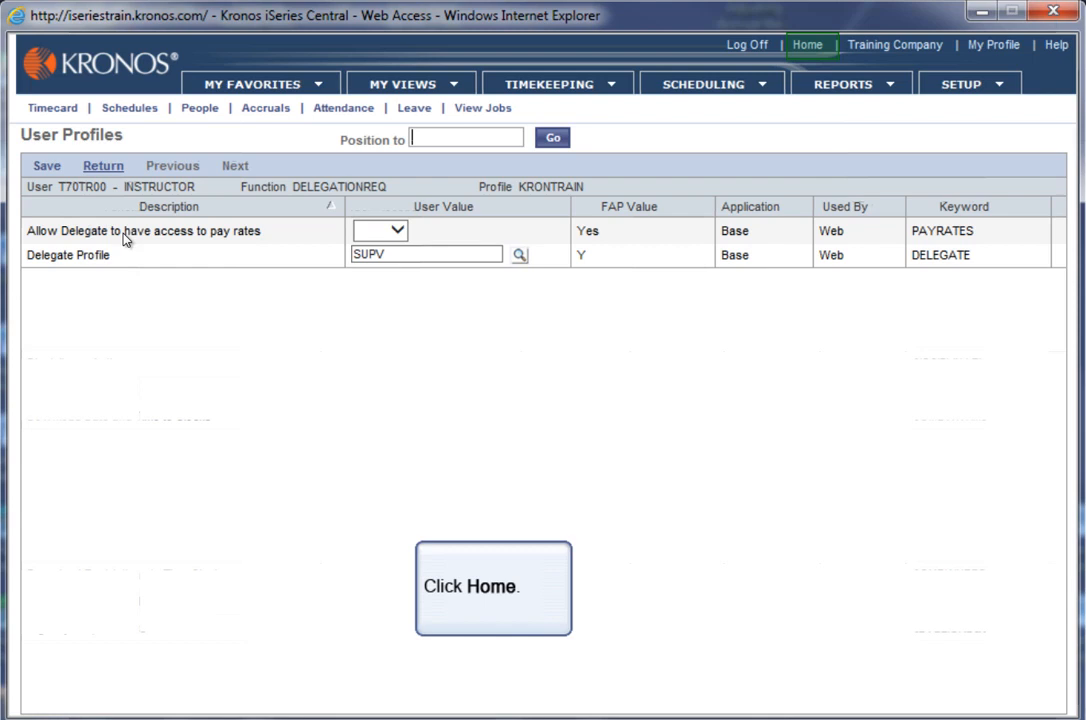
left_click(808, 45)
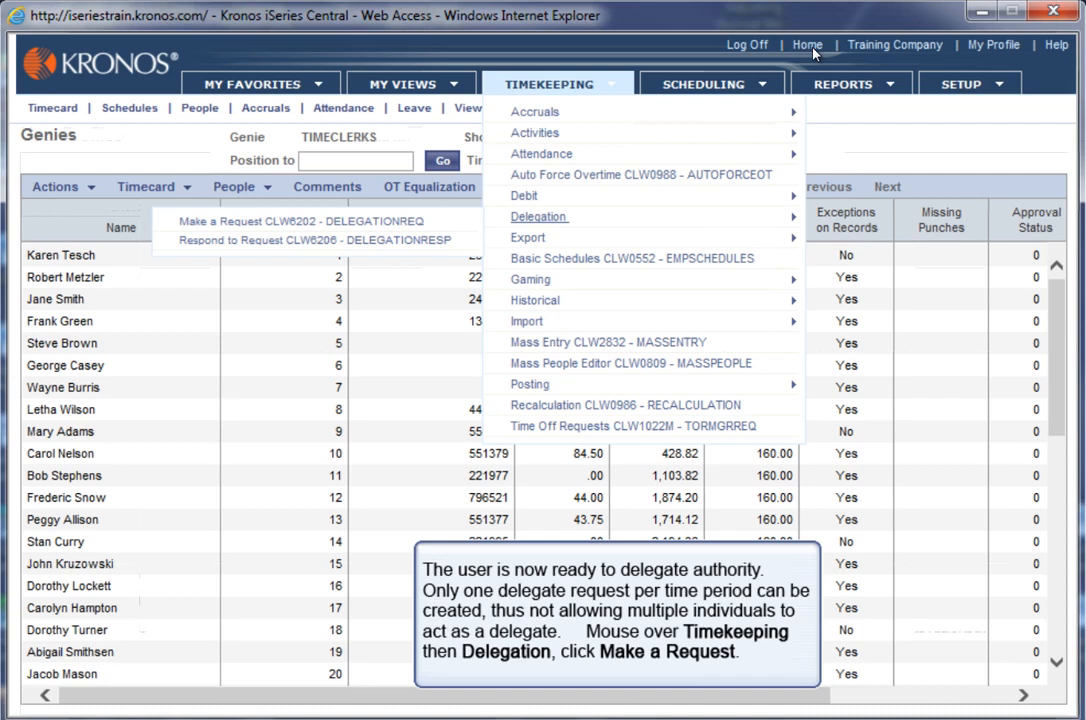
mouse_move(290, 219)
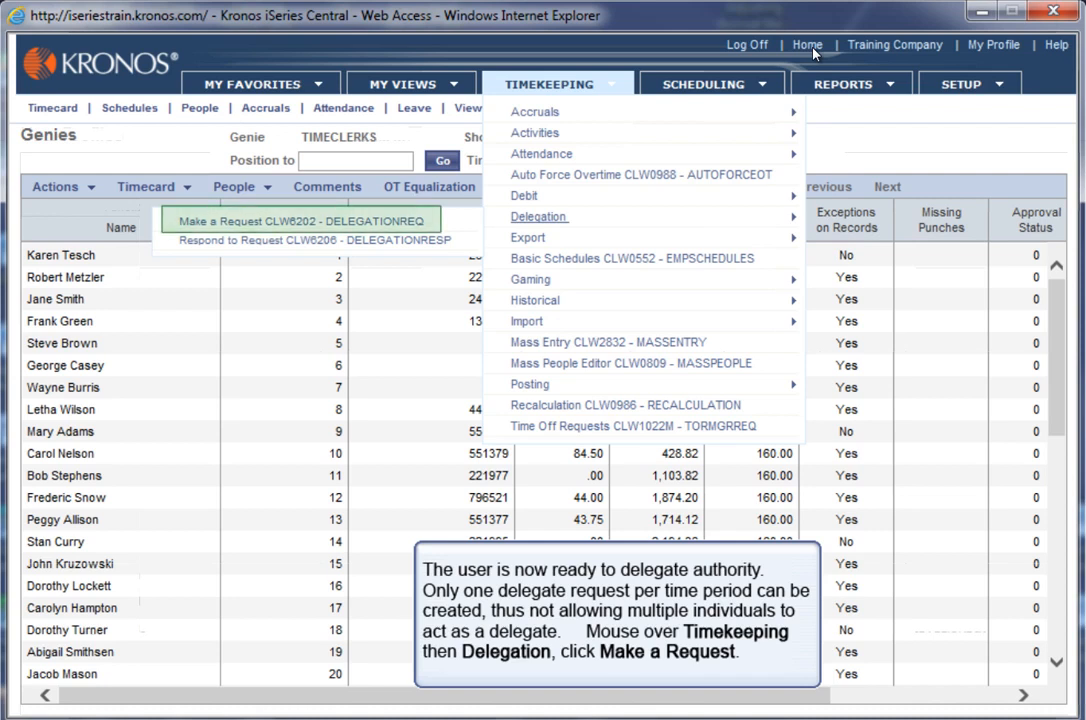
mouse_move(655, 62)
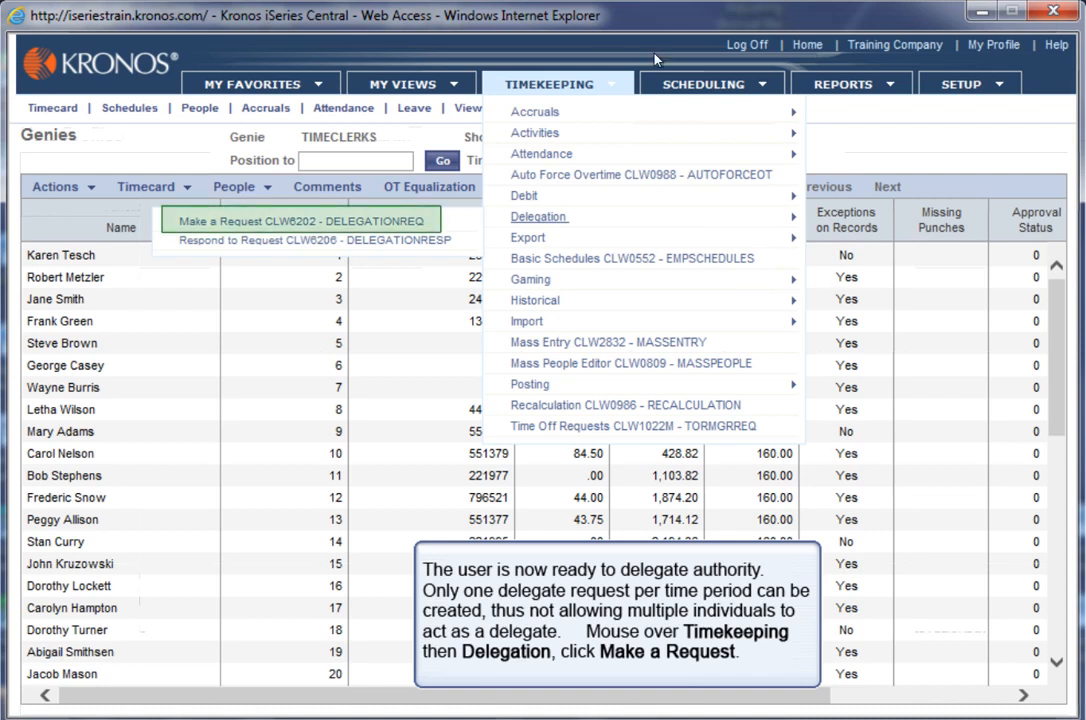
mouse_move(237, 226)
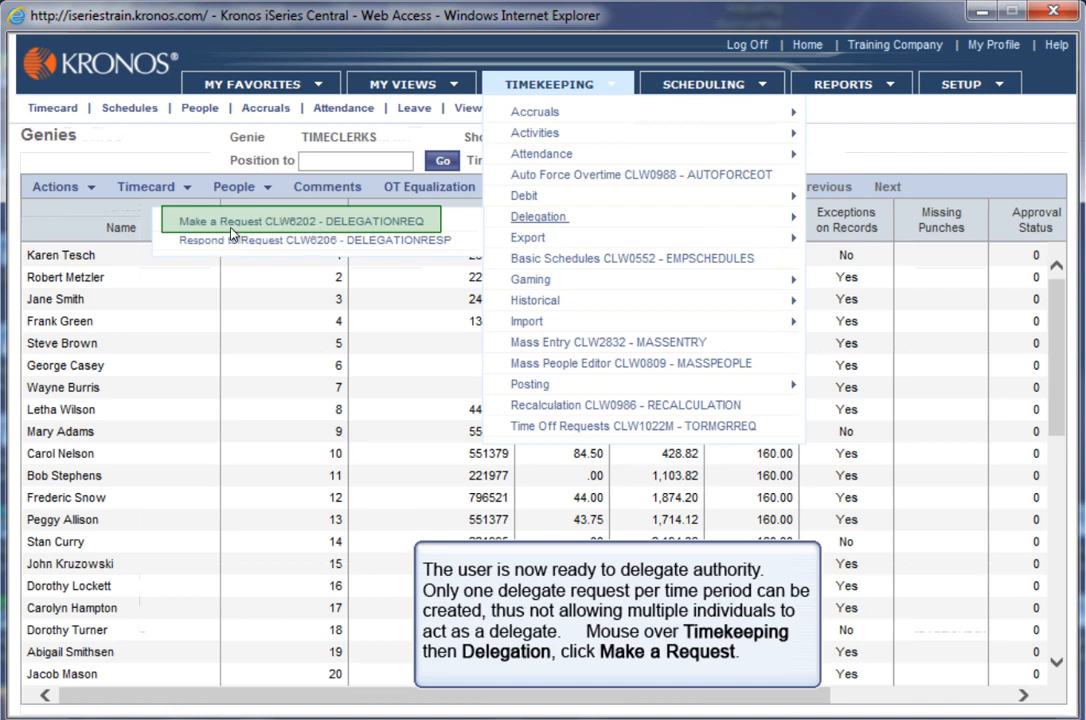
left_click(290, 220)
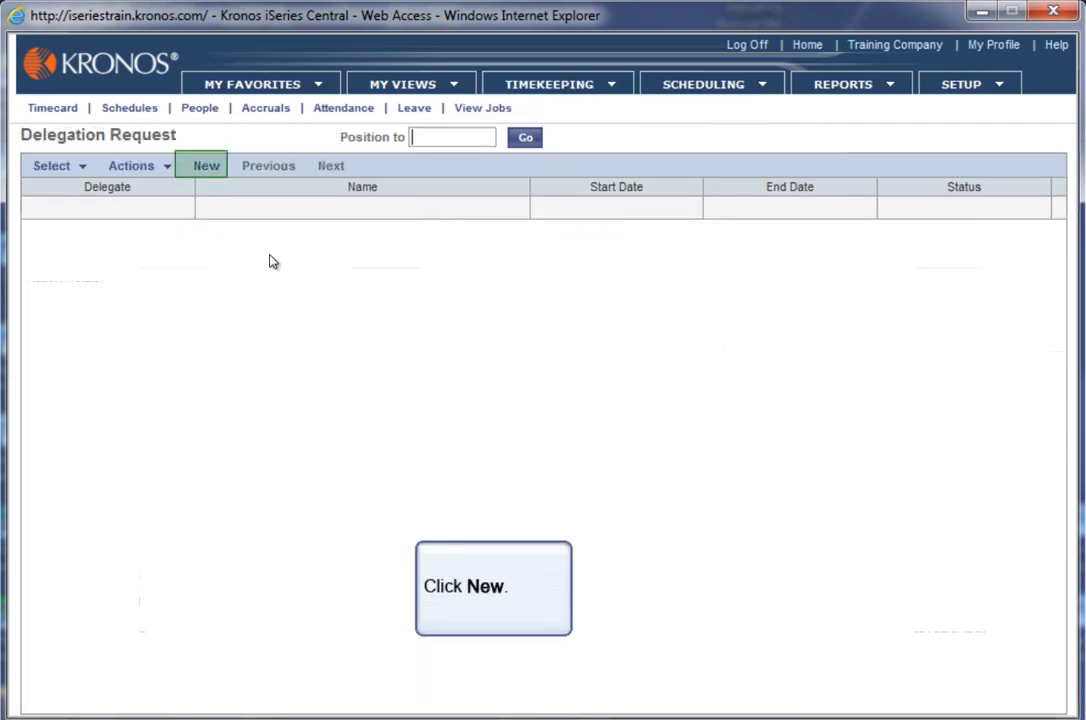
left_click(205, 165)
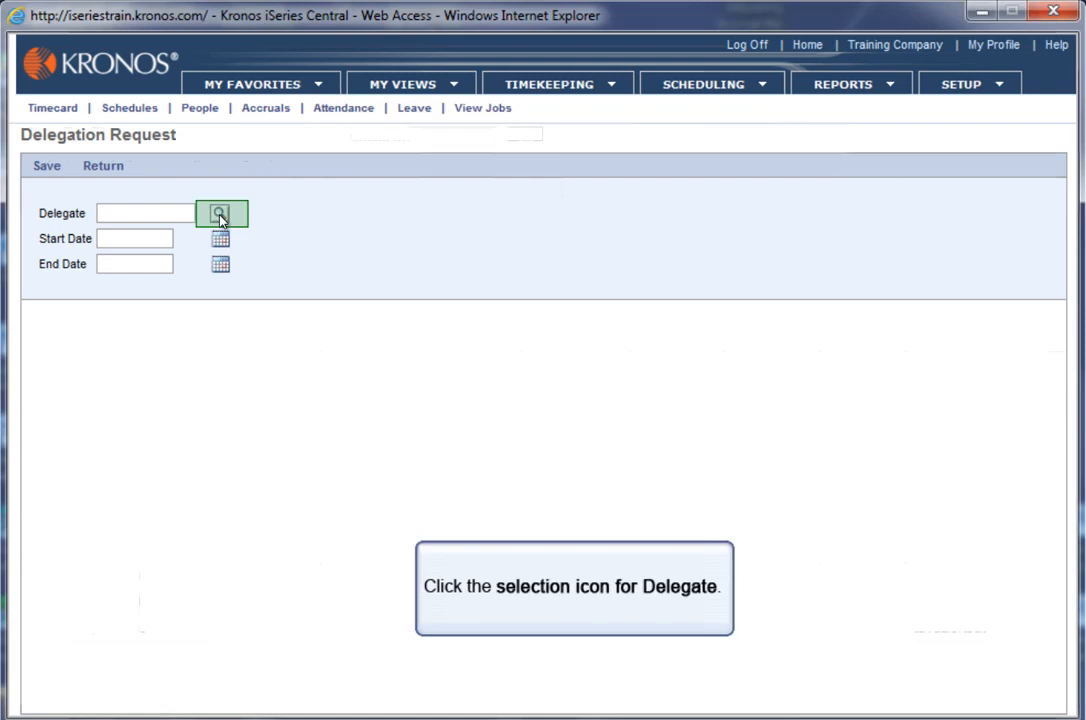
left_click(219, 213)
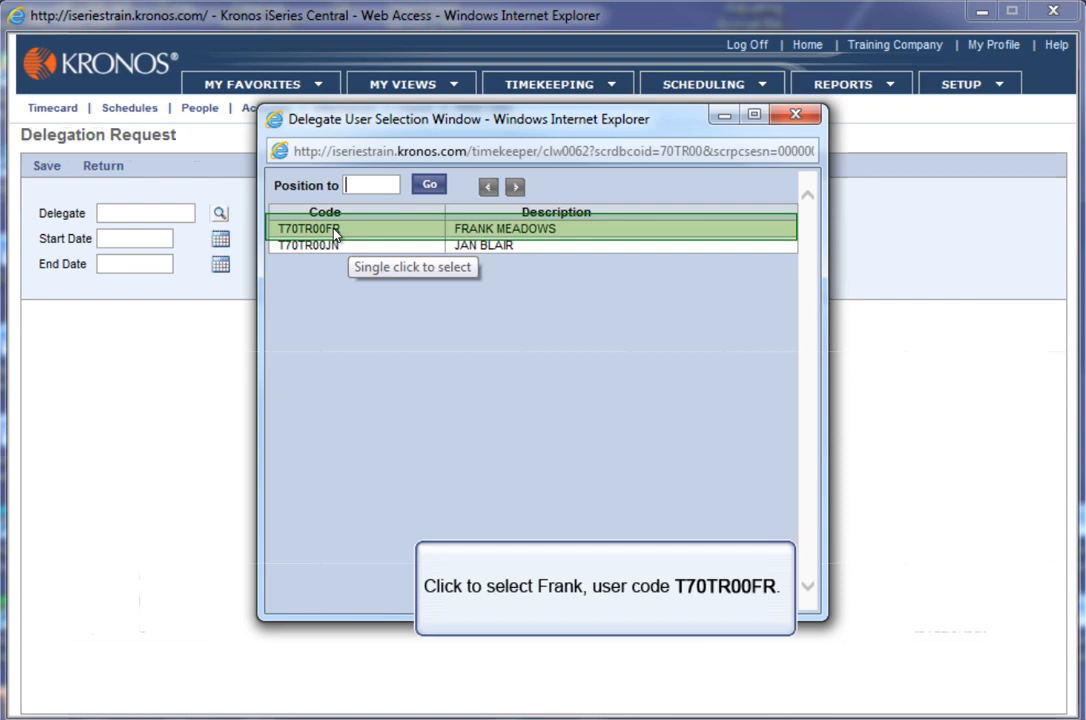
left_click(320, 228)
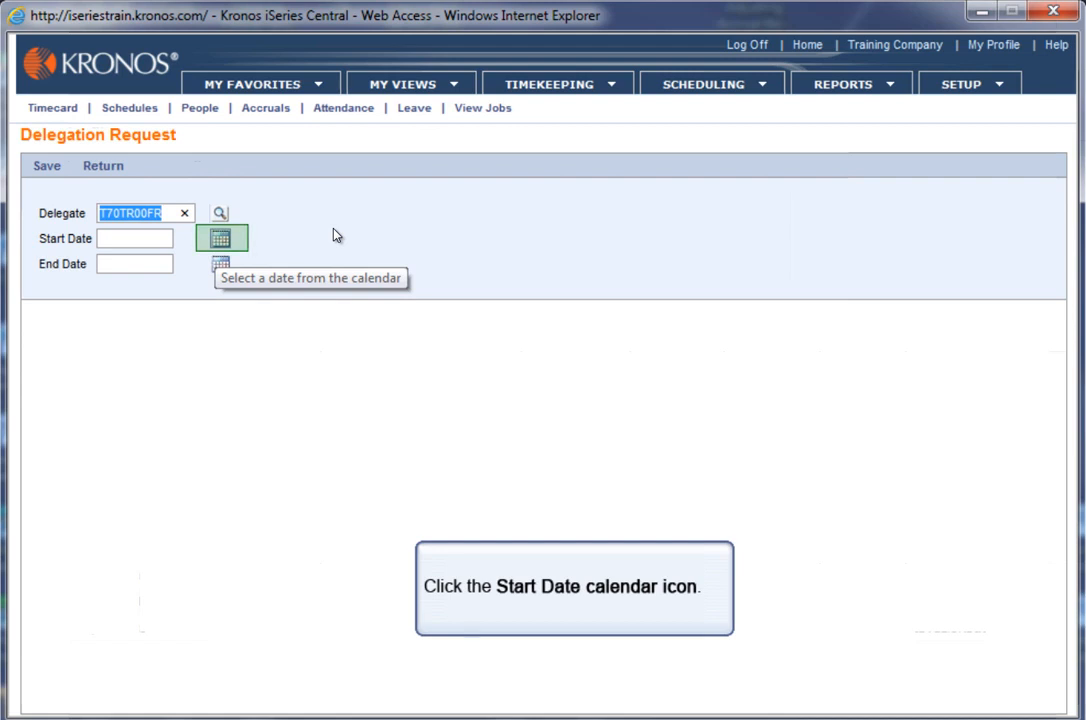
left_click(221, 238)
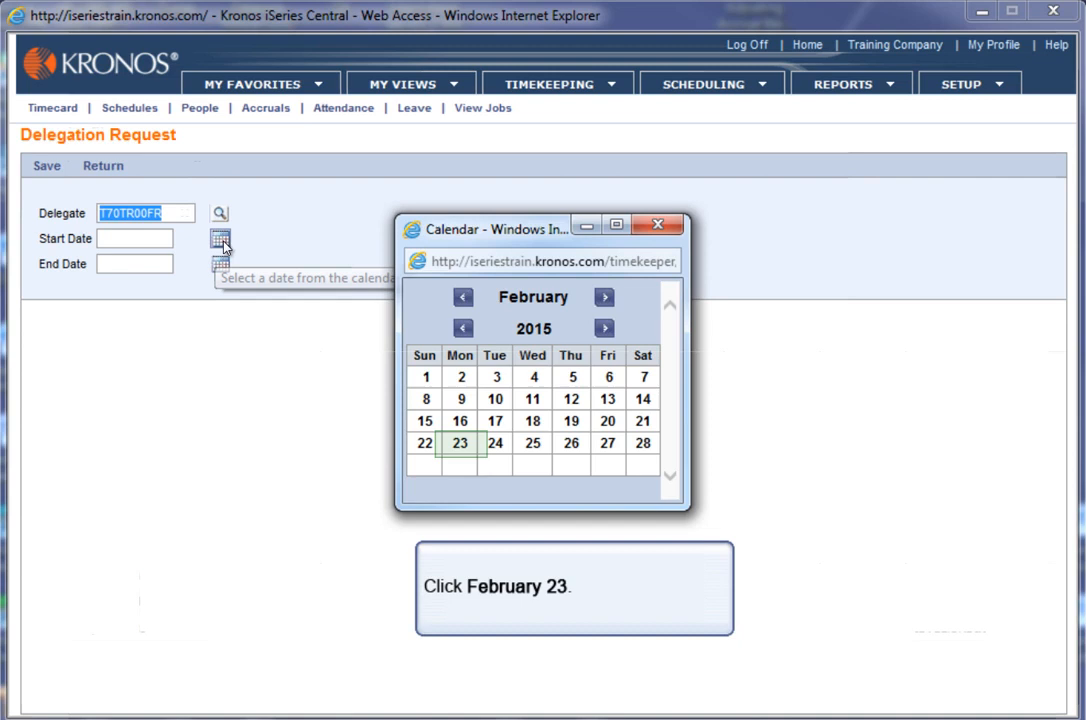
left_click(459, 442)
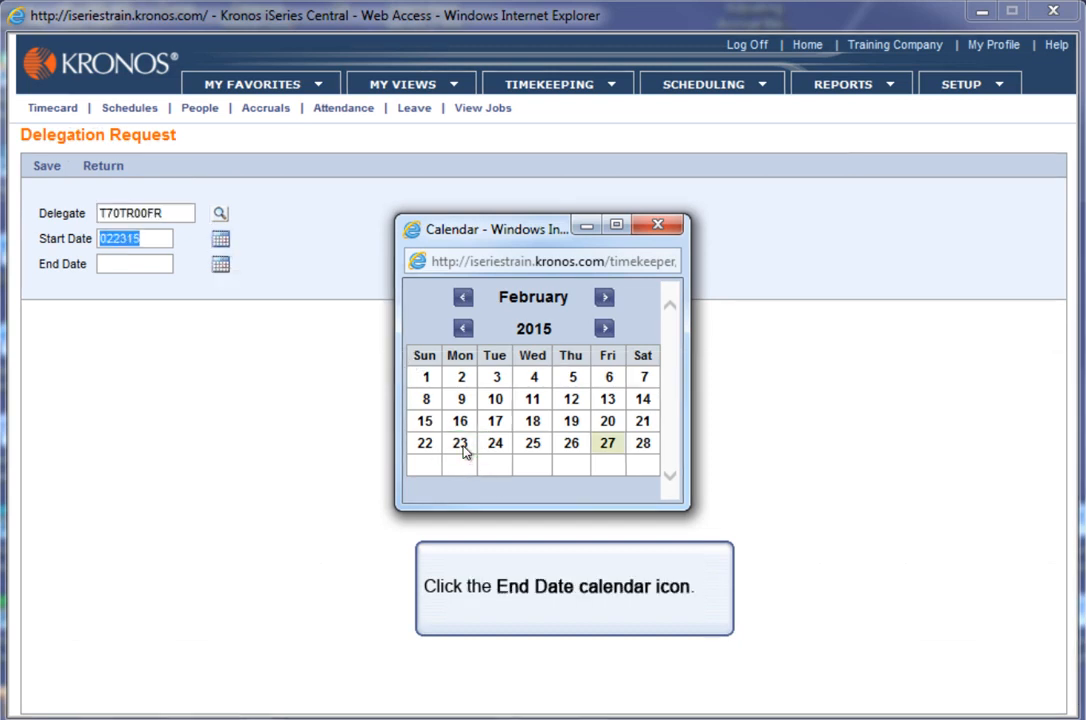
left_click(221, 263)
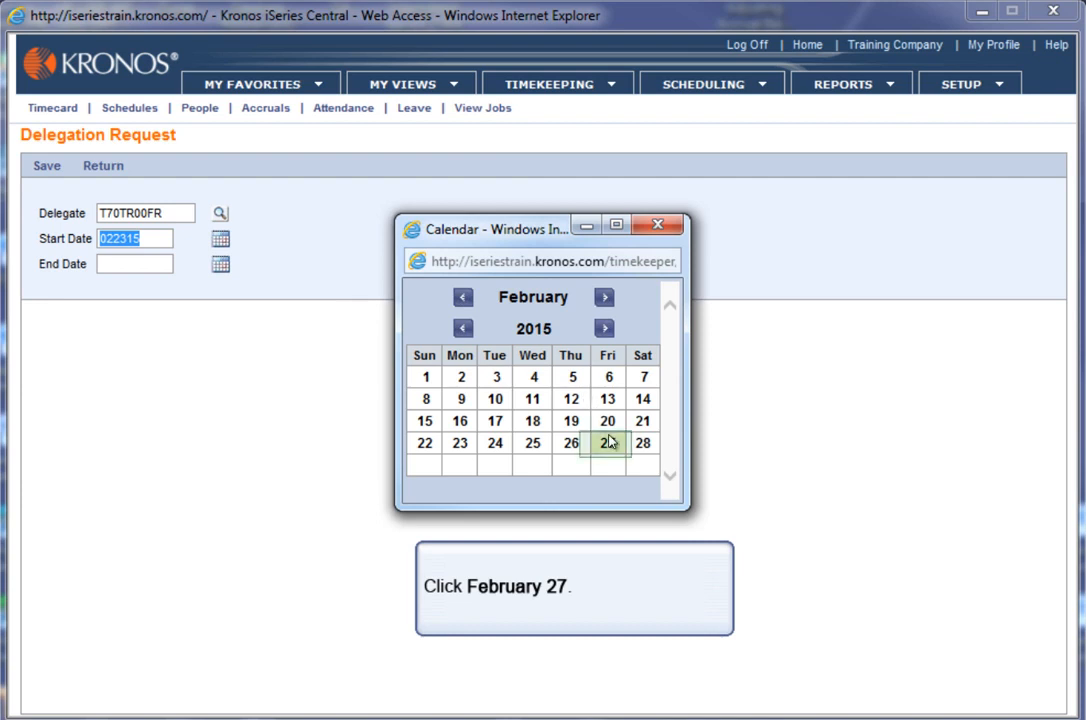
left_click(608, 443)
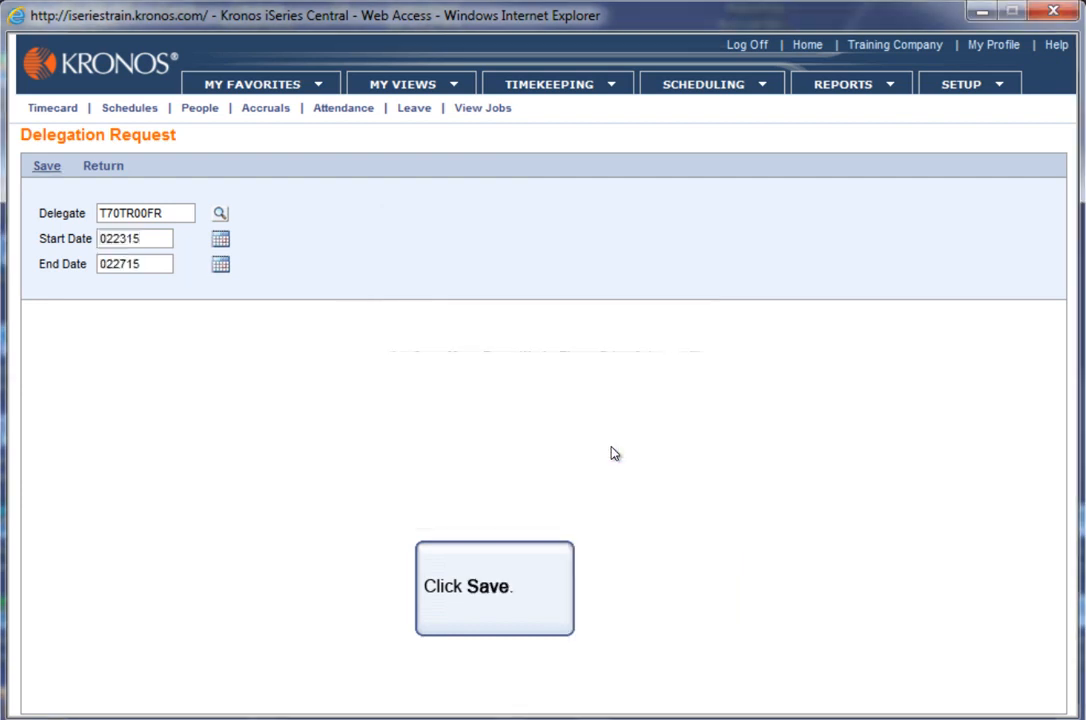
left_click(46, 165)
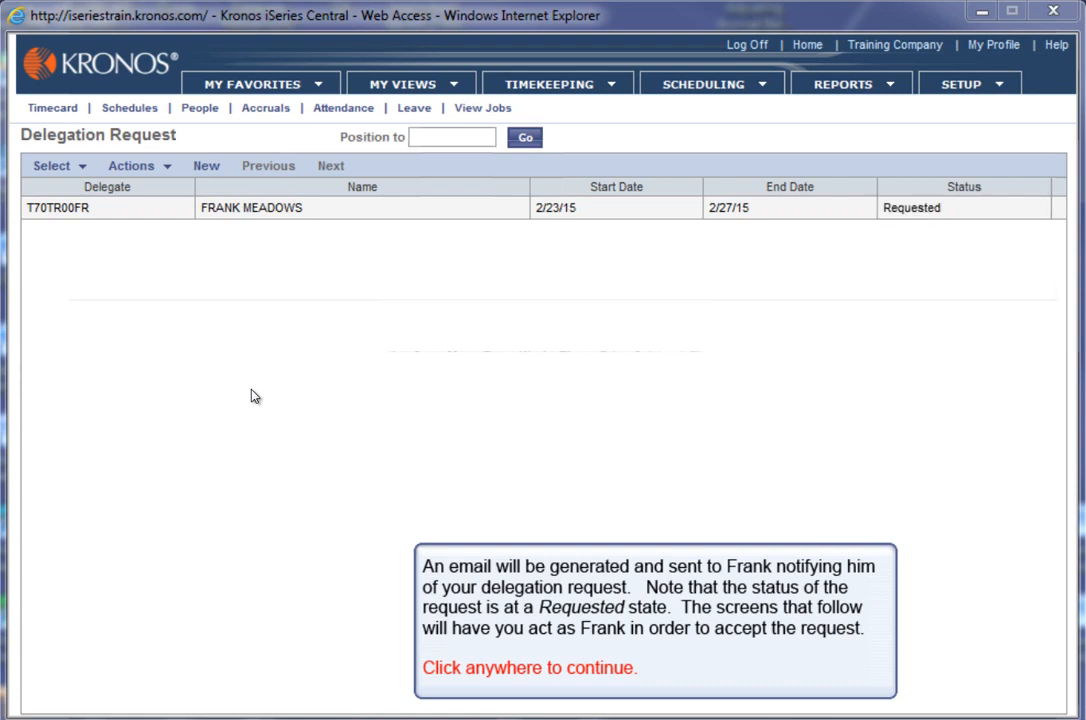
mouse_move(257, 356)
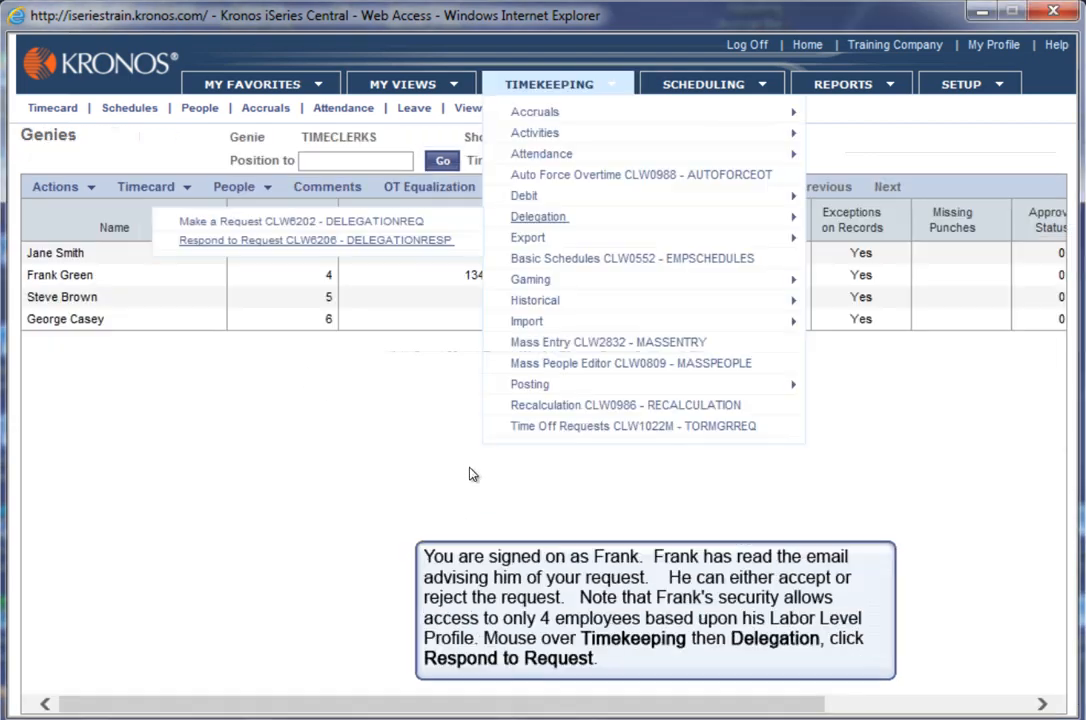
mouse_move(249, 621)
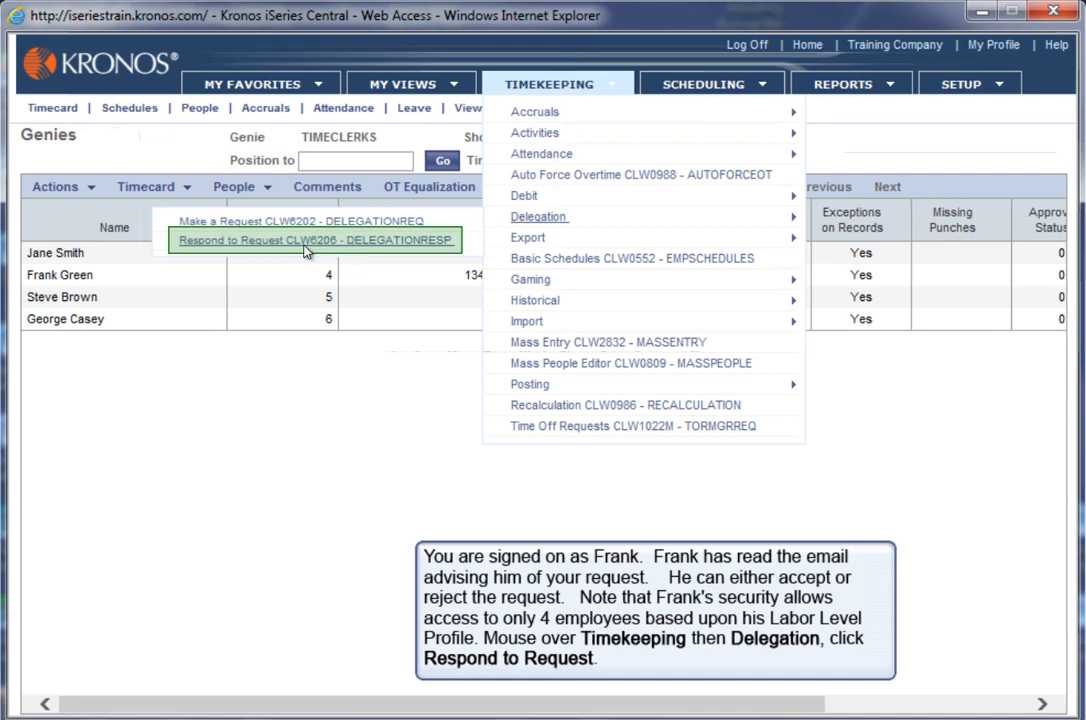
Open Respond to Request to see the Instructor's 2/23/15–2/27/15 delegation request.
left_click(314, 239)
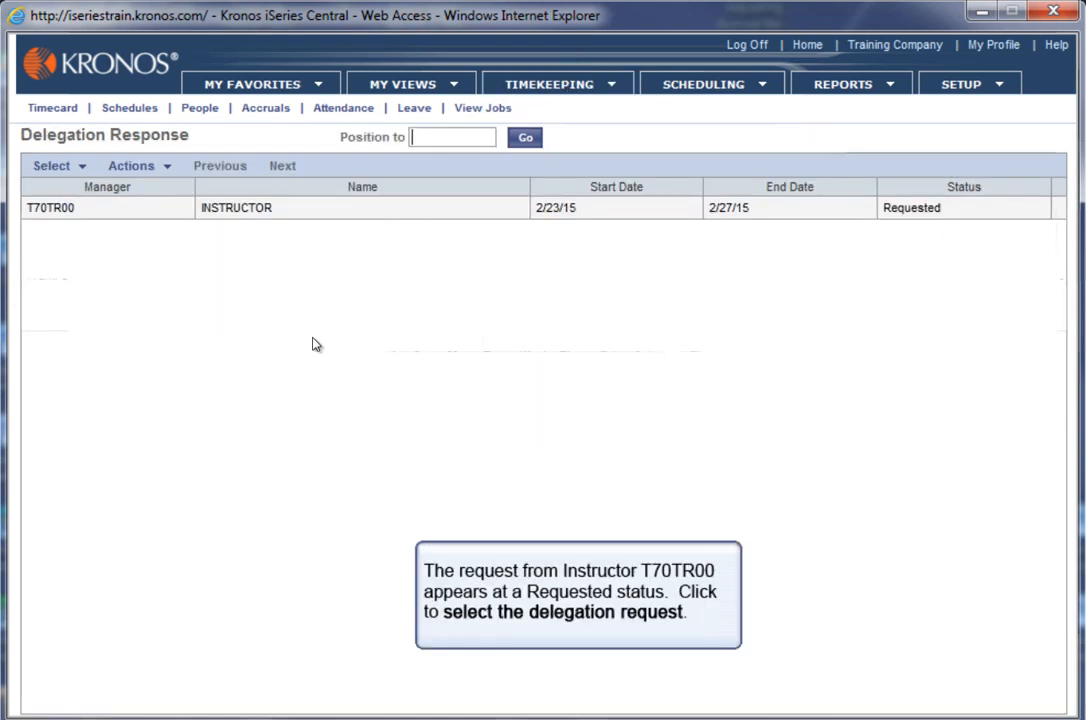
mouse_move(370, 323)
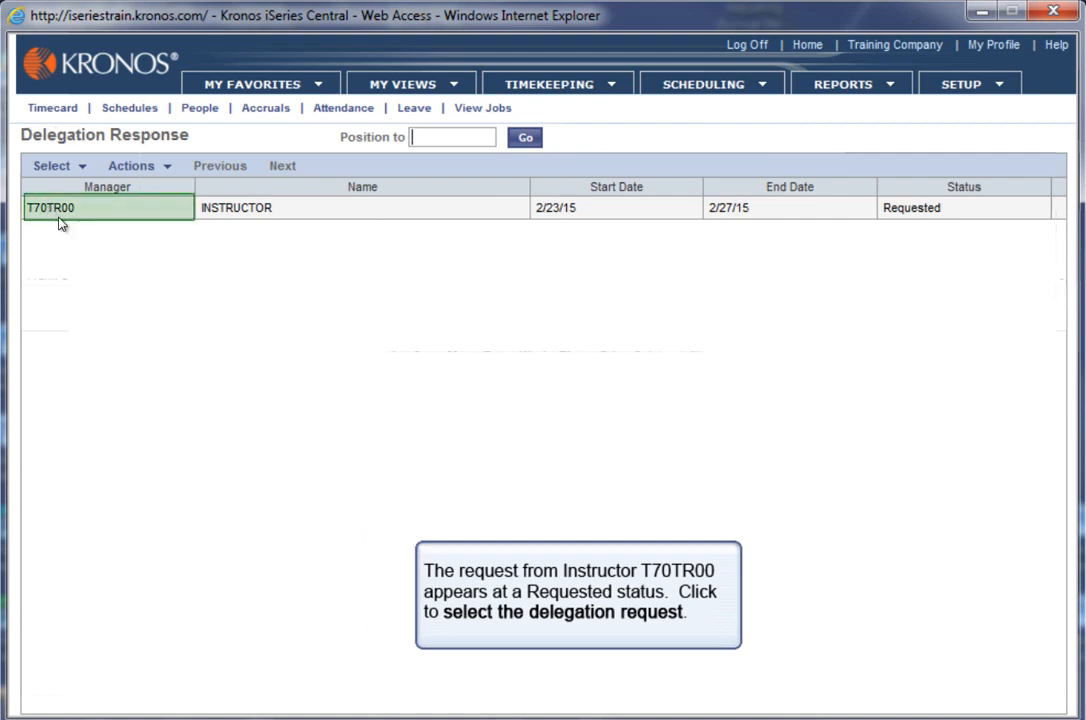
Select the T70TR00 delegation request and accept it.
left_click(131, 165)
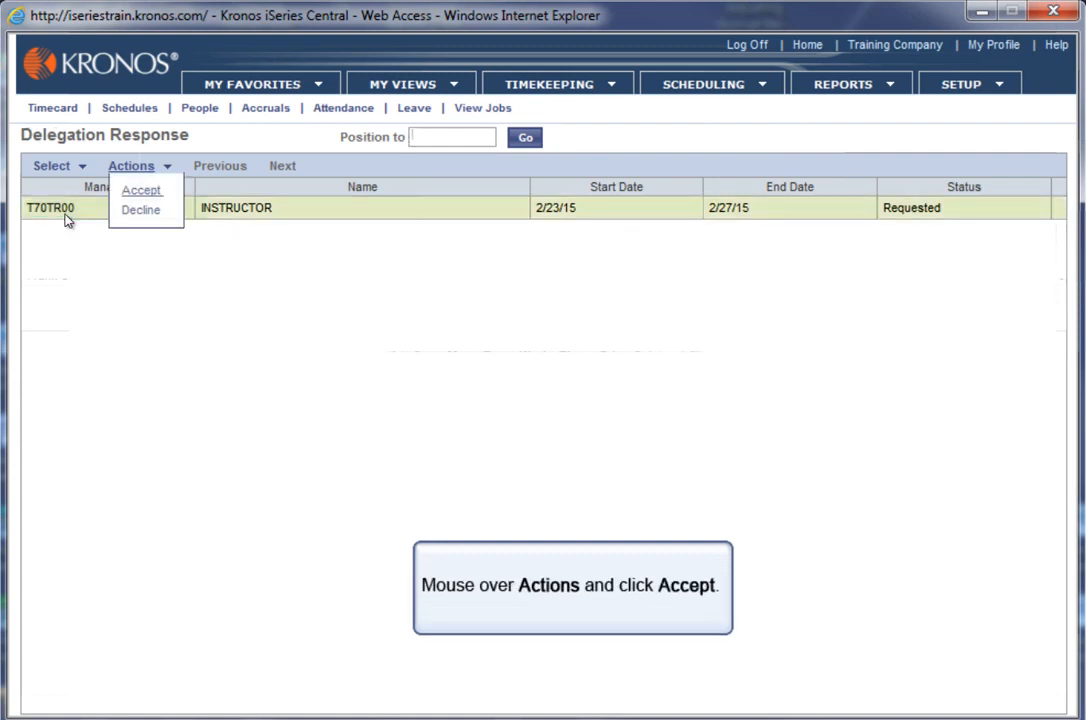
mouse_move(145, 193)
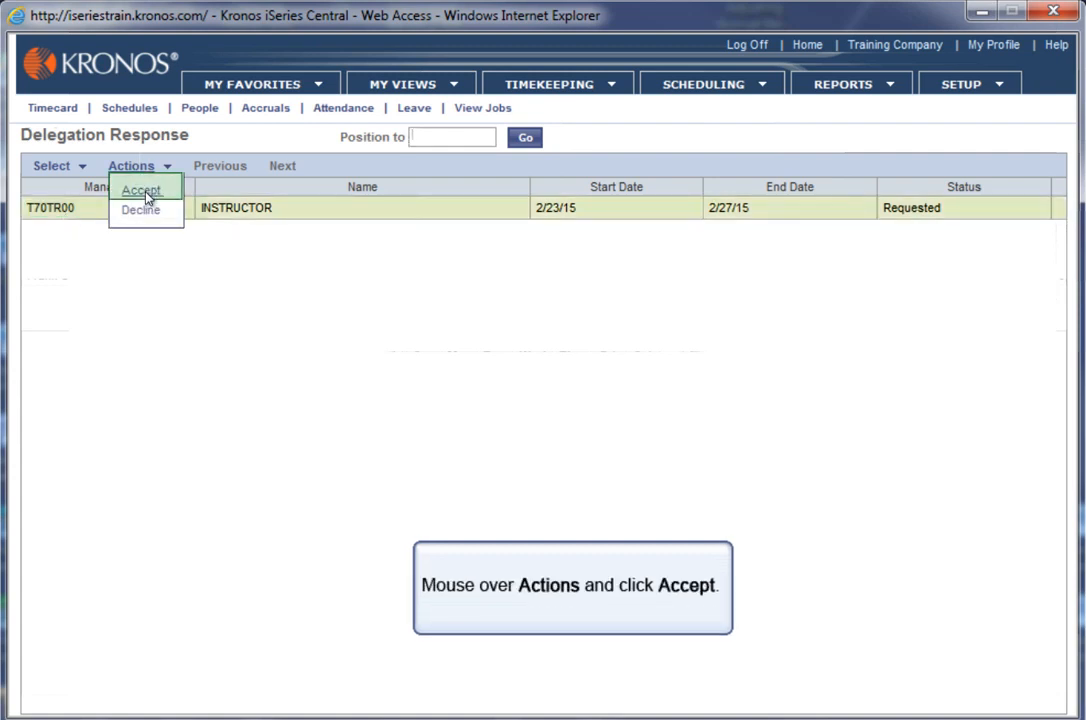
left_click(141, 189)
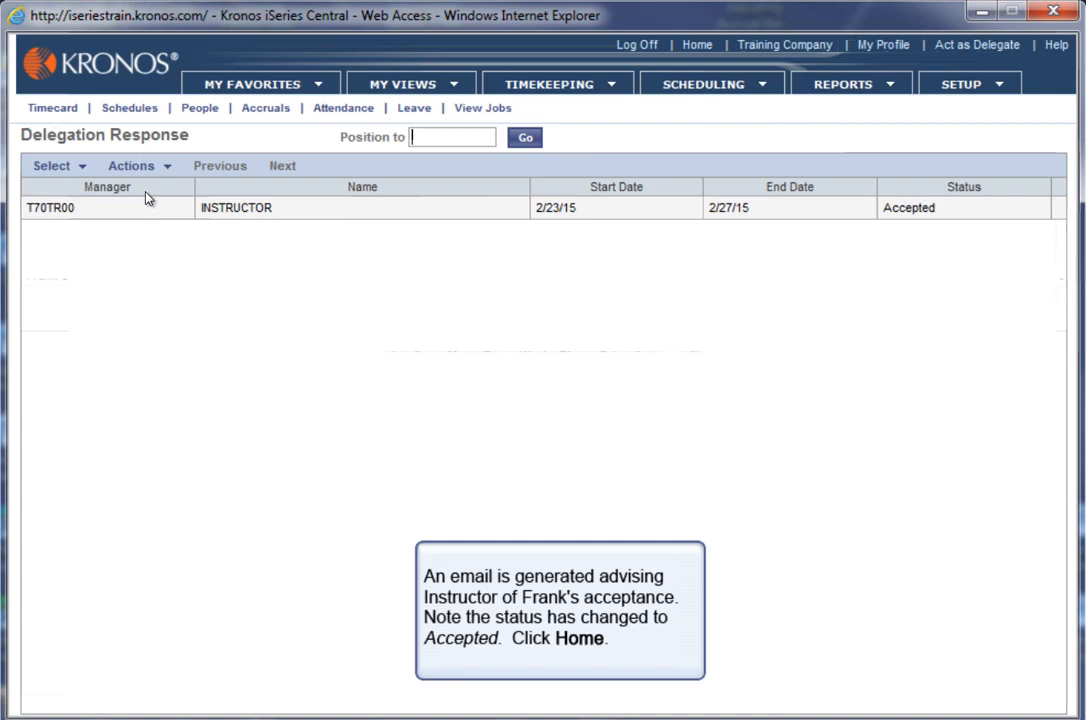
mouse_move(205, 371)
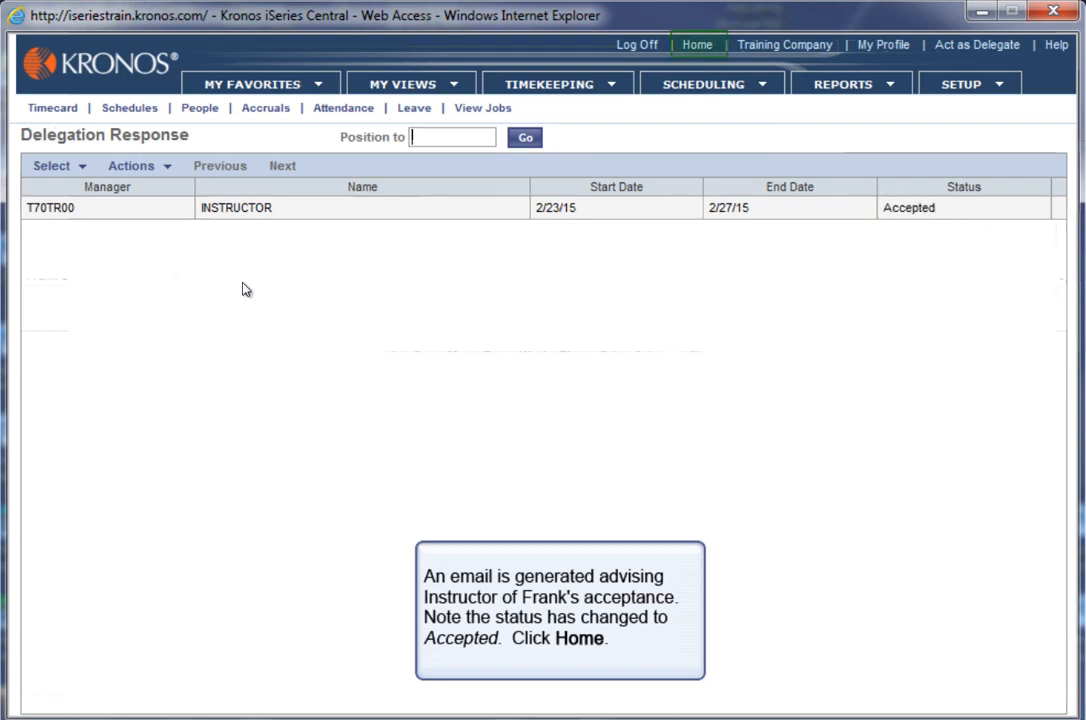
left_click(697, 44)
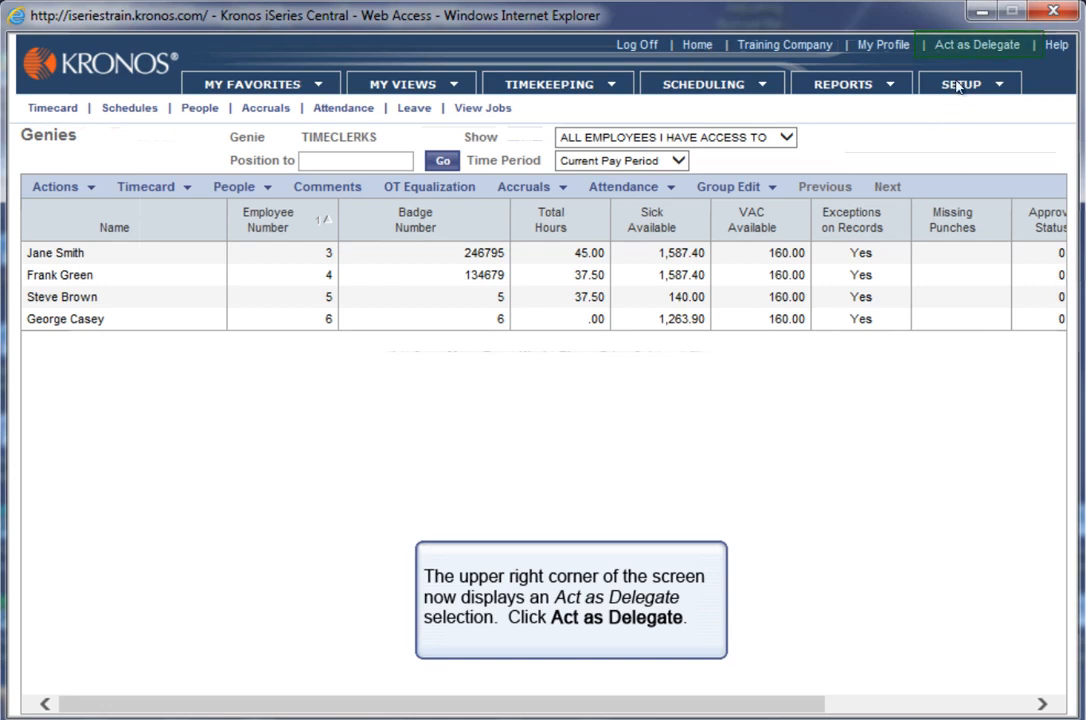
left_click(992, 44)
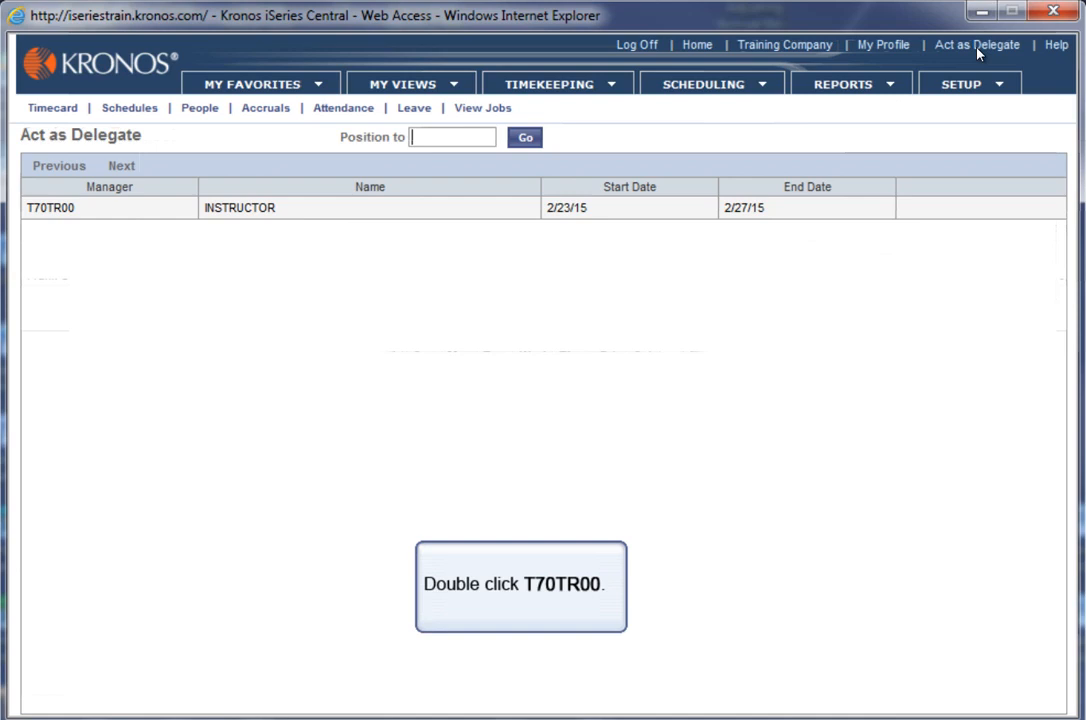
double_click(55, 207)
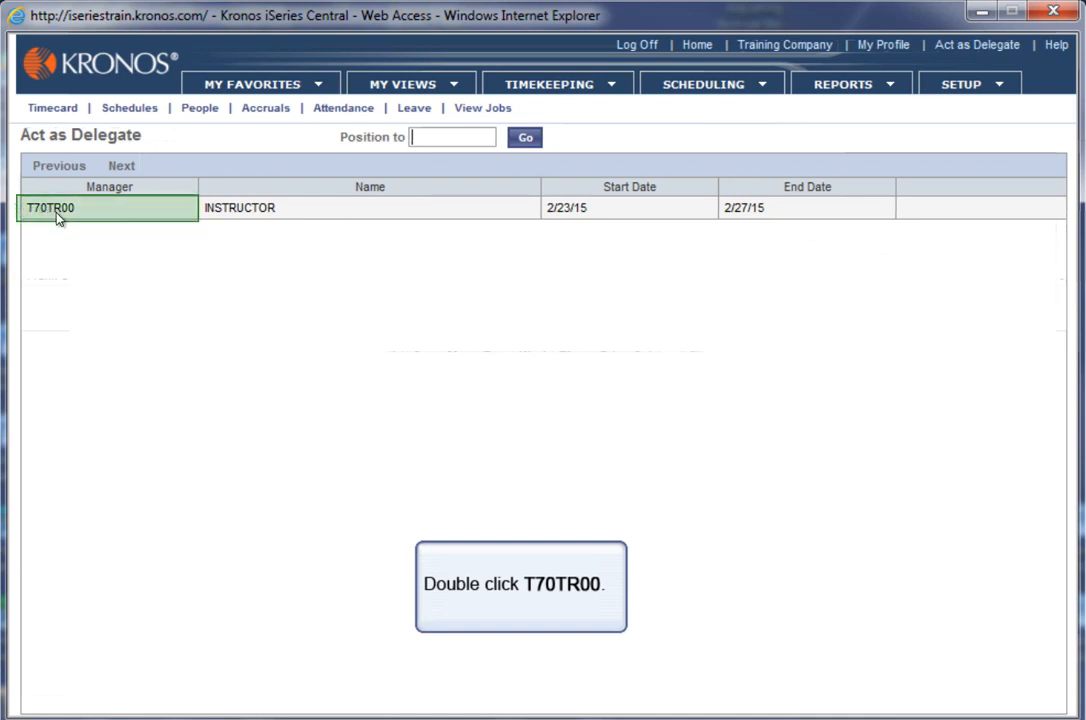
double_click(55, 207)
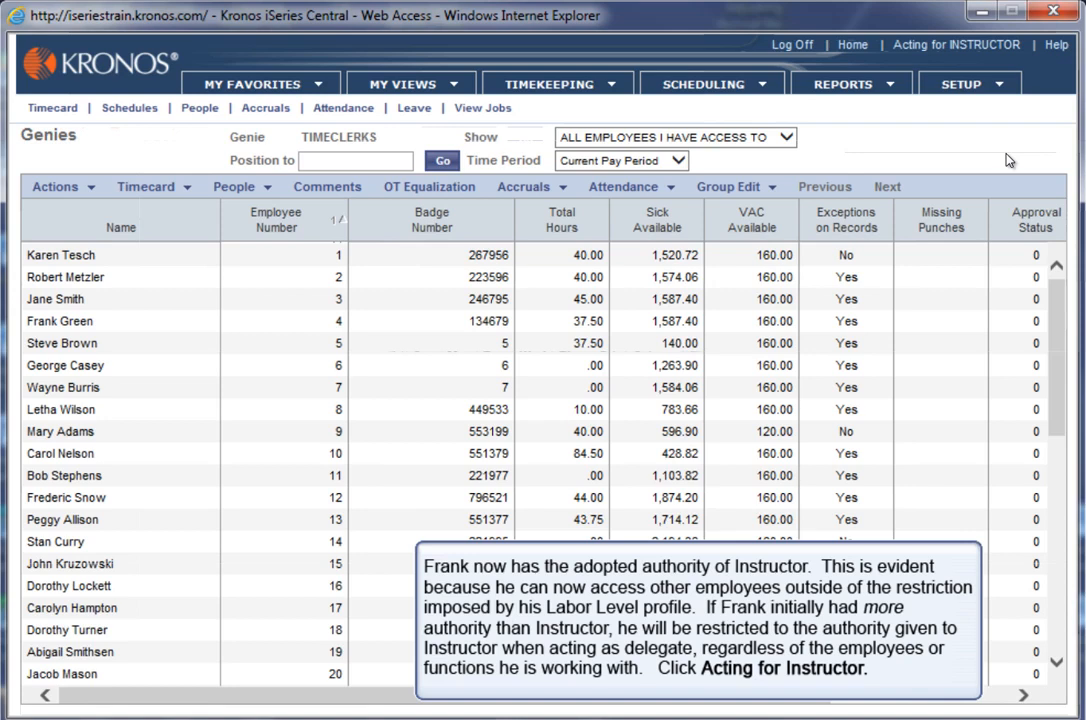
mouse_move(1068, 201)
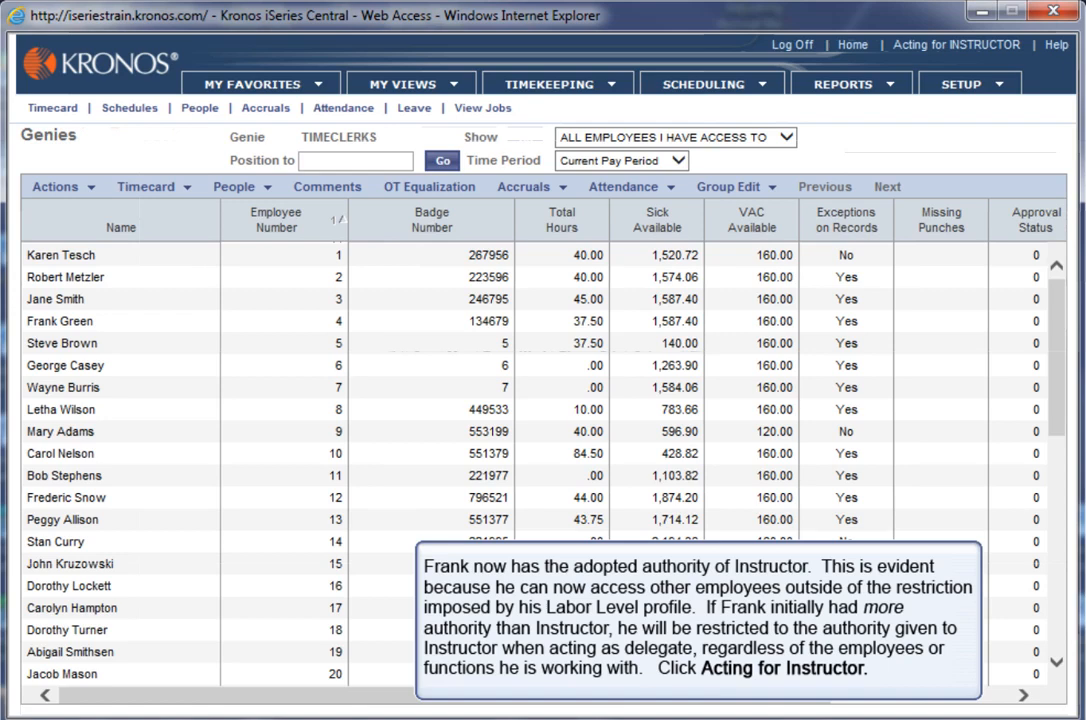
left_click(970, 44)
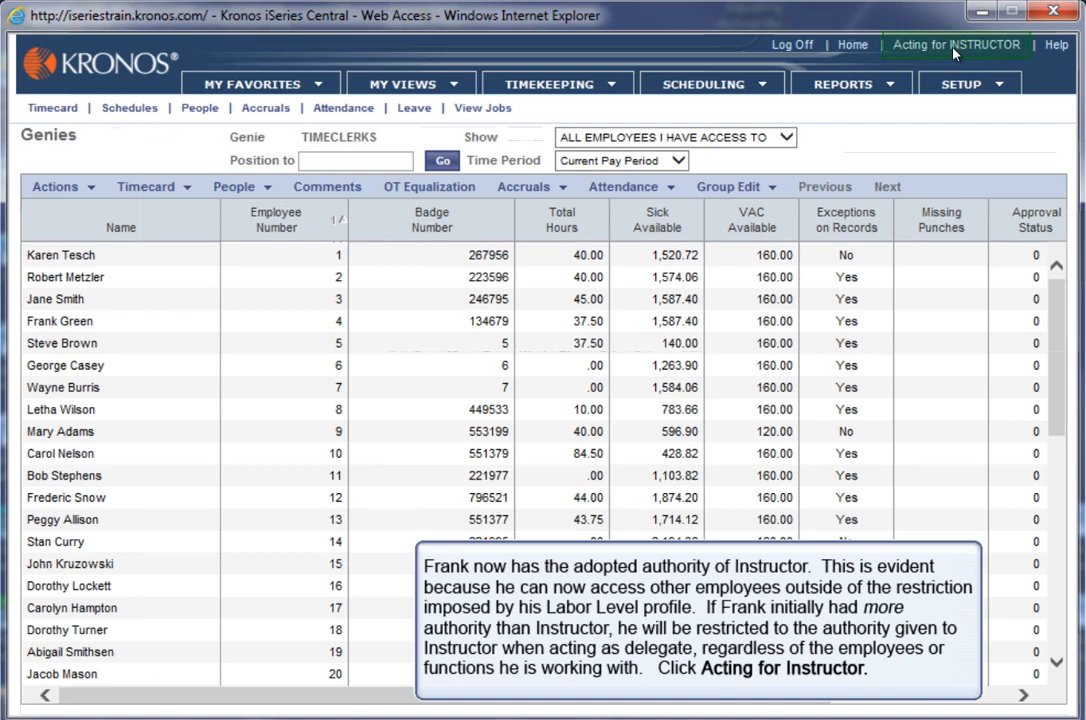
left_click(958, 45)
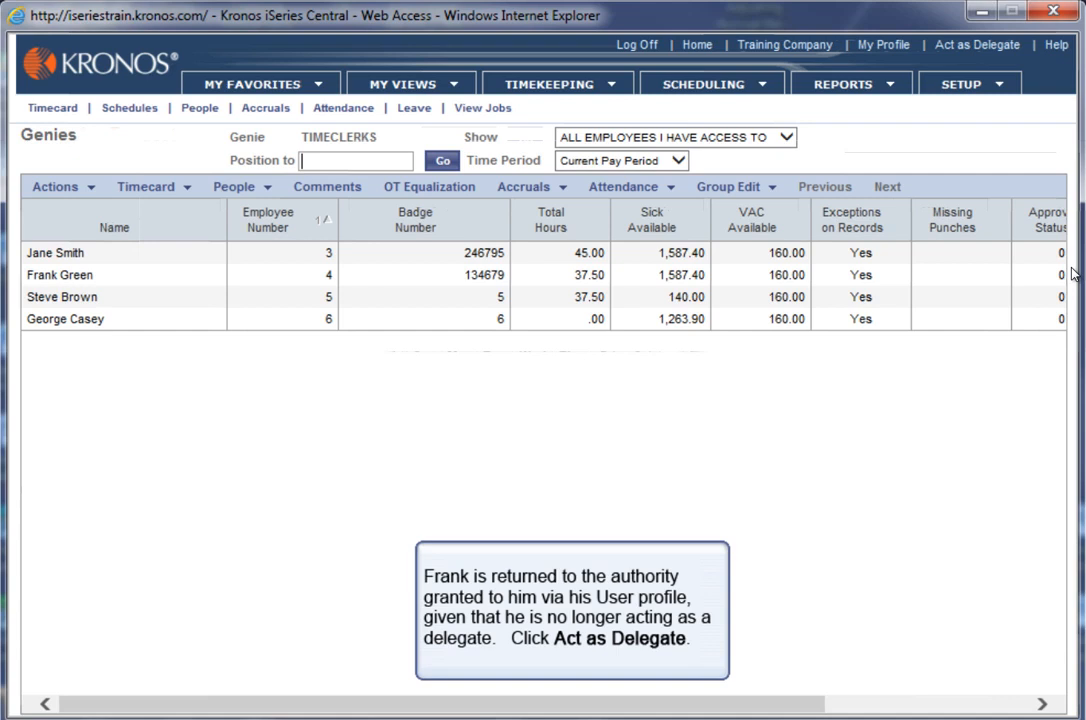
mouse_move(976, 60)
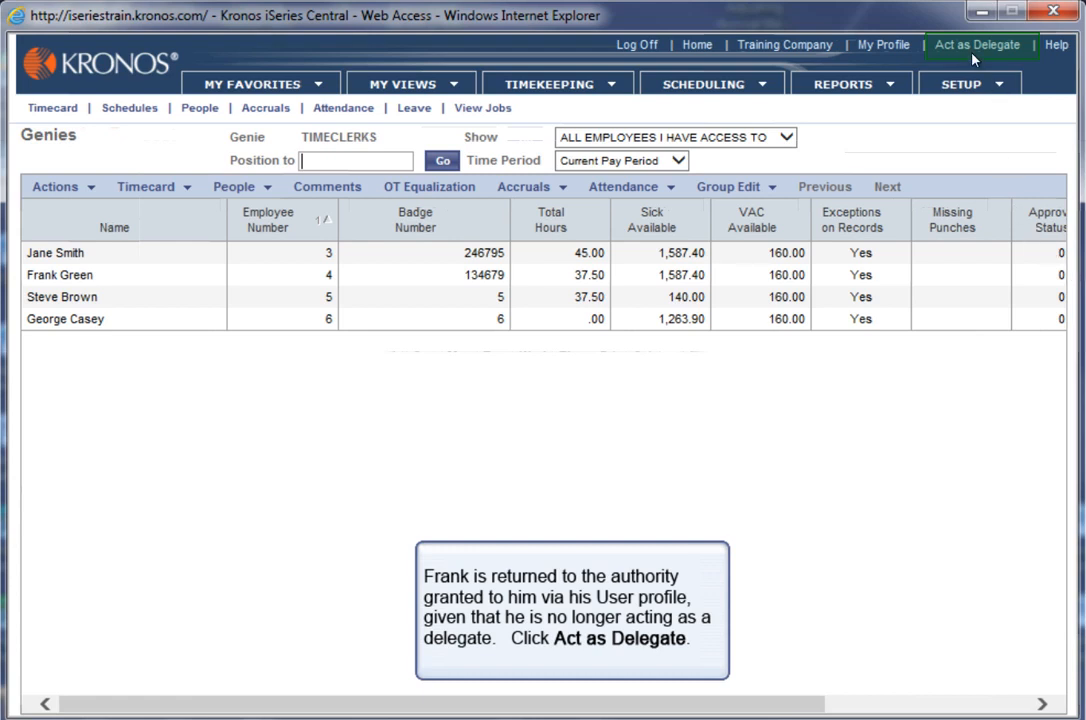
left_click(984, 46)
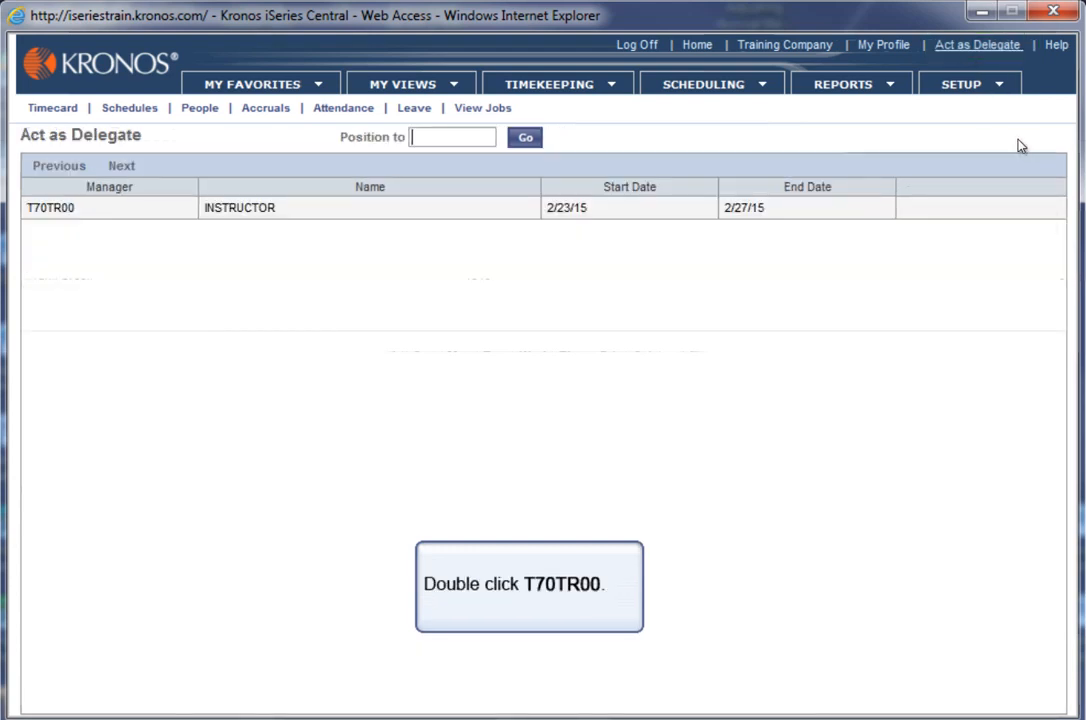
double_click(52, 208)
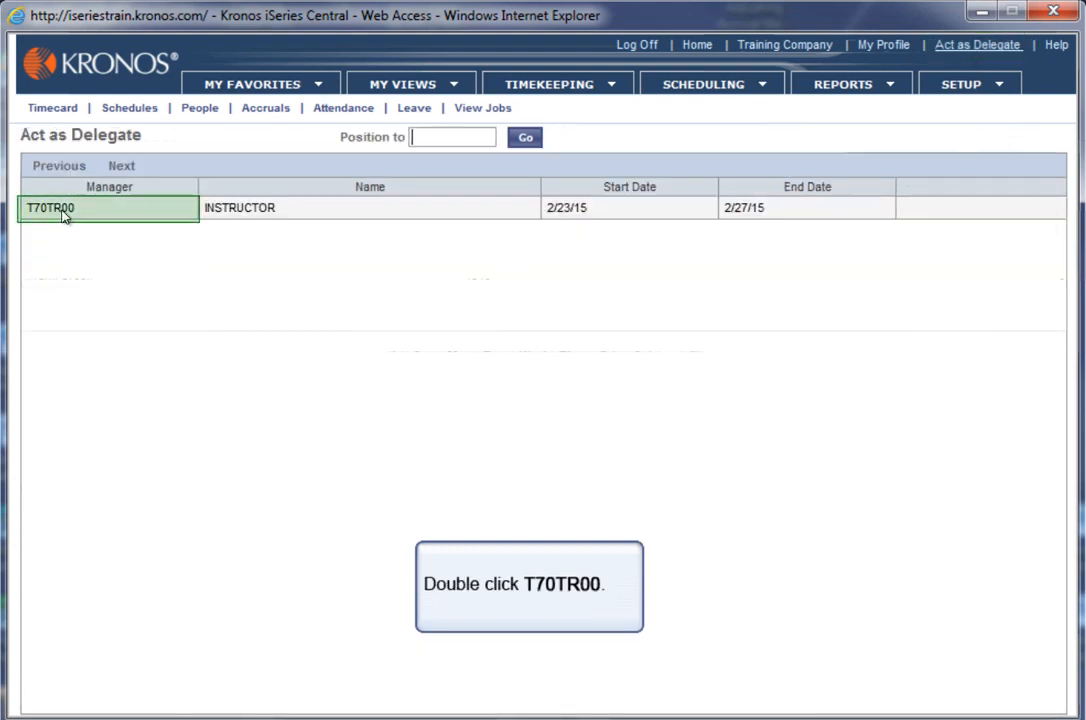
double_click(52, 207)
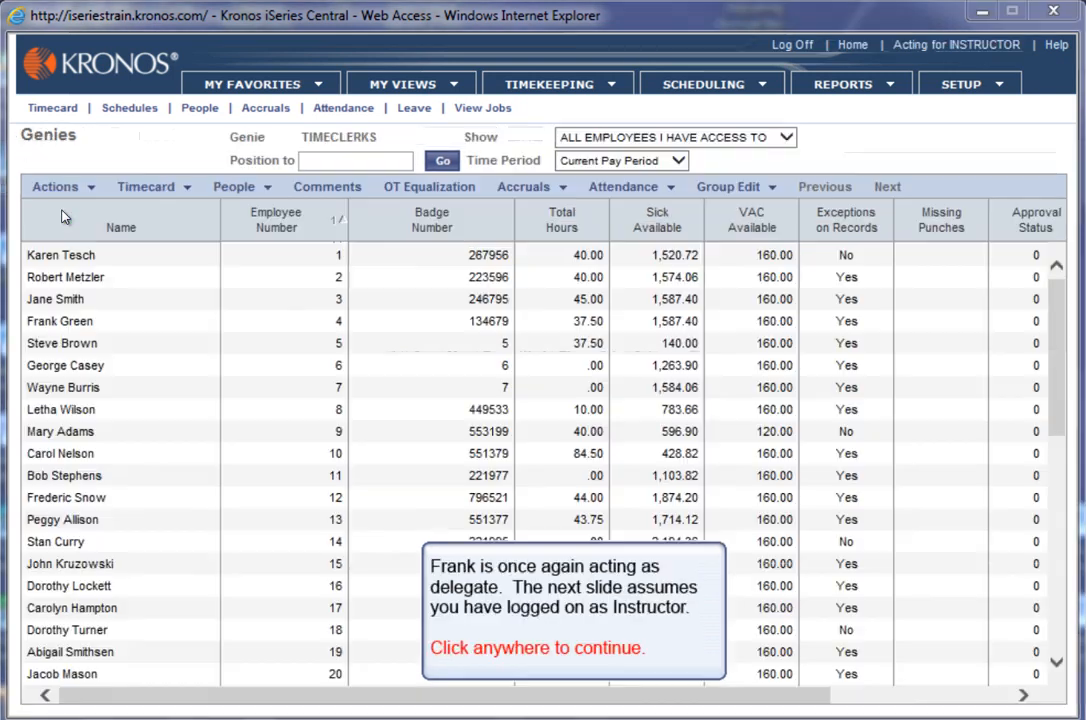
As Instructor, verify Frank's 2/23/15–2/27/15 delegation request is Accepted, then go Home.
left_click(550, 84)
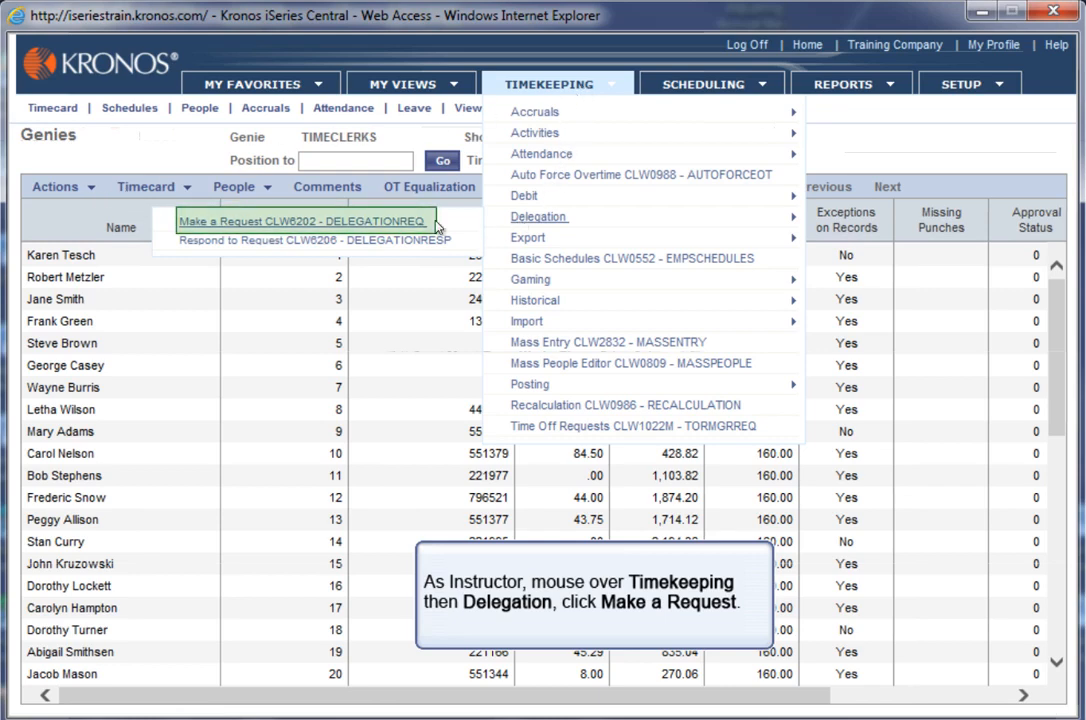
mouse_move(224, 227)
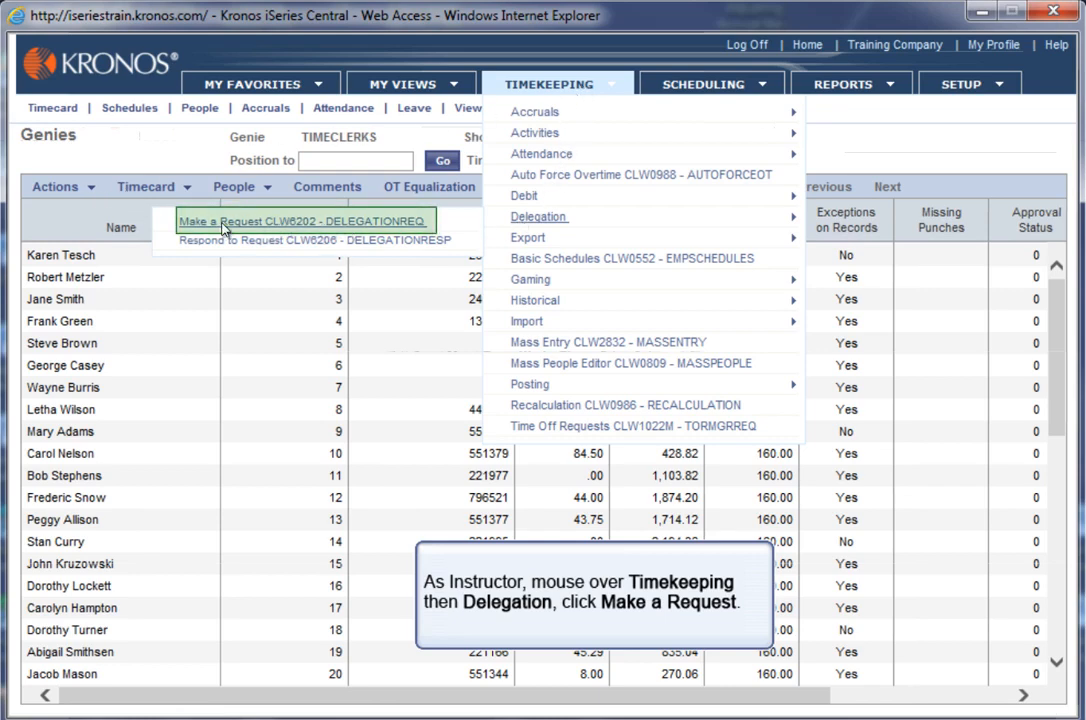
left_click(280, 220)
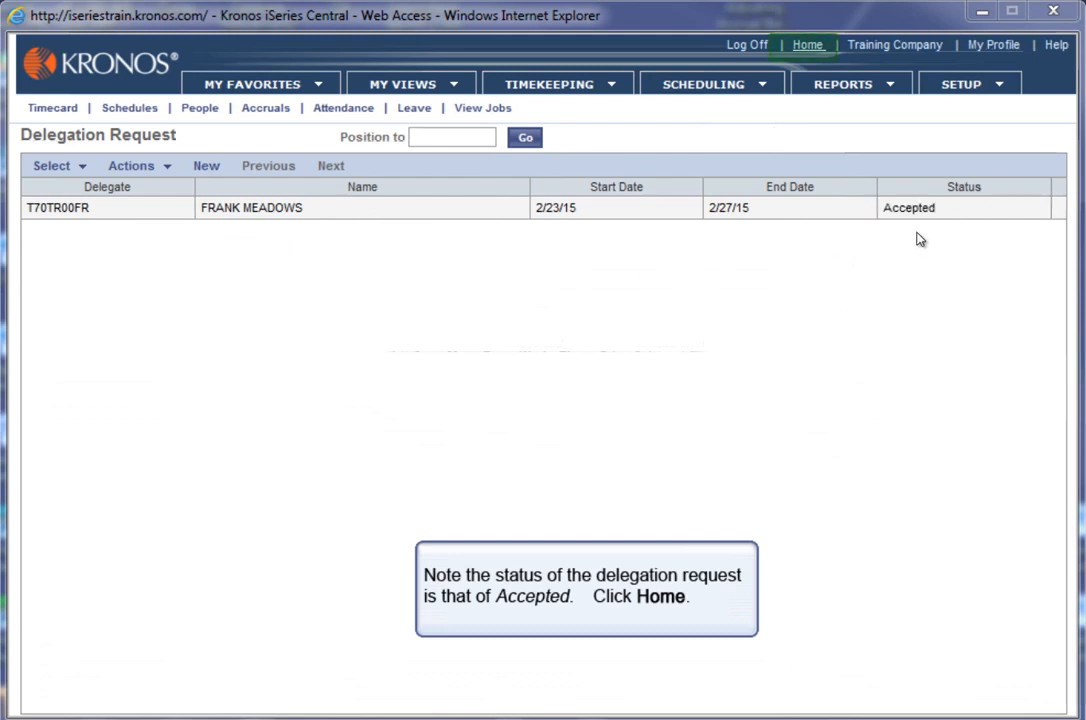
left_click(809, 44)
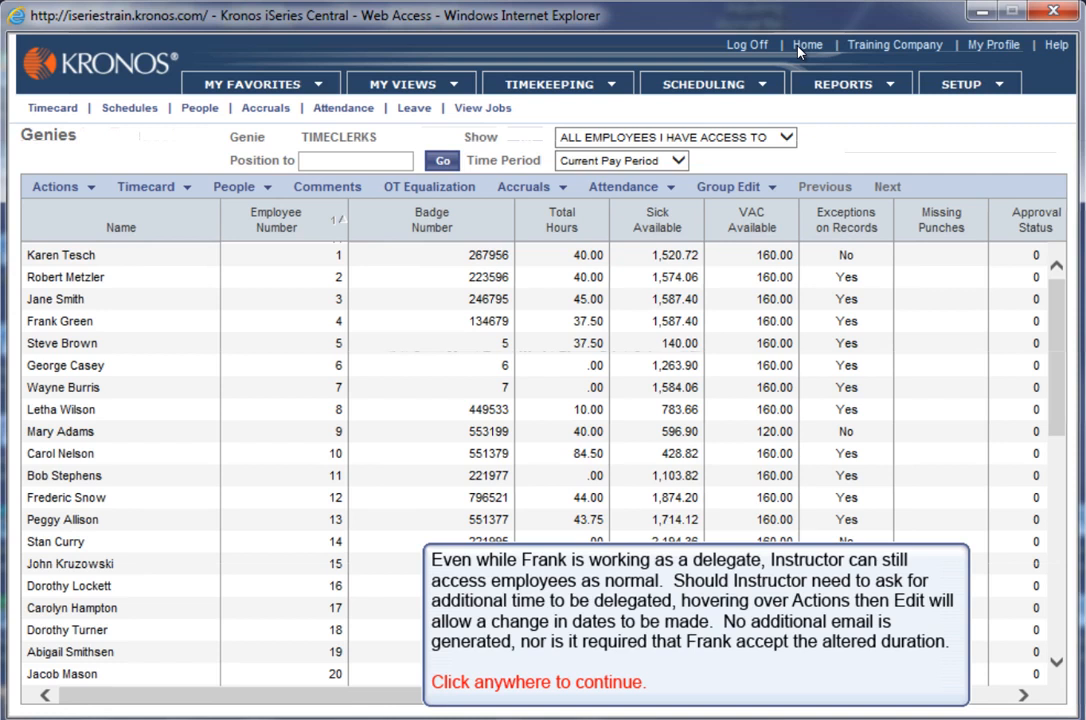
mouse_move(767, 380)
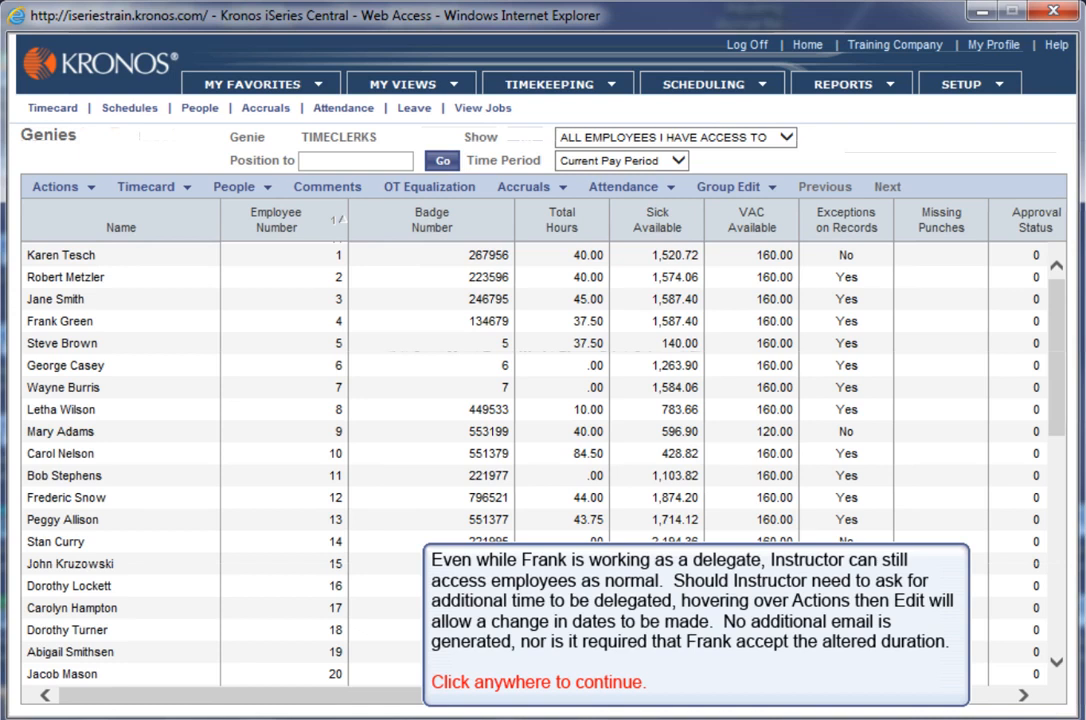
mouse_move(245, 706)
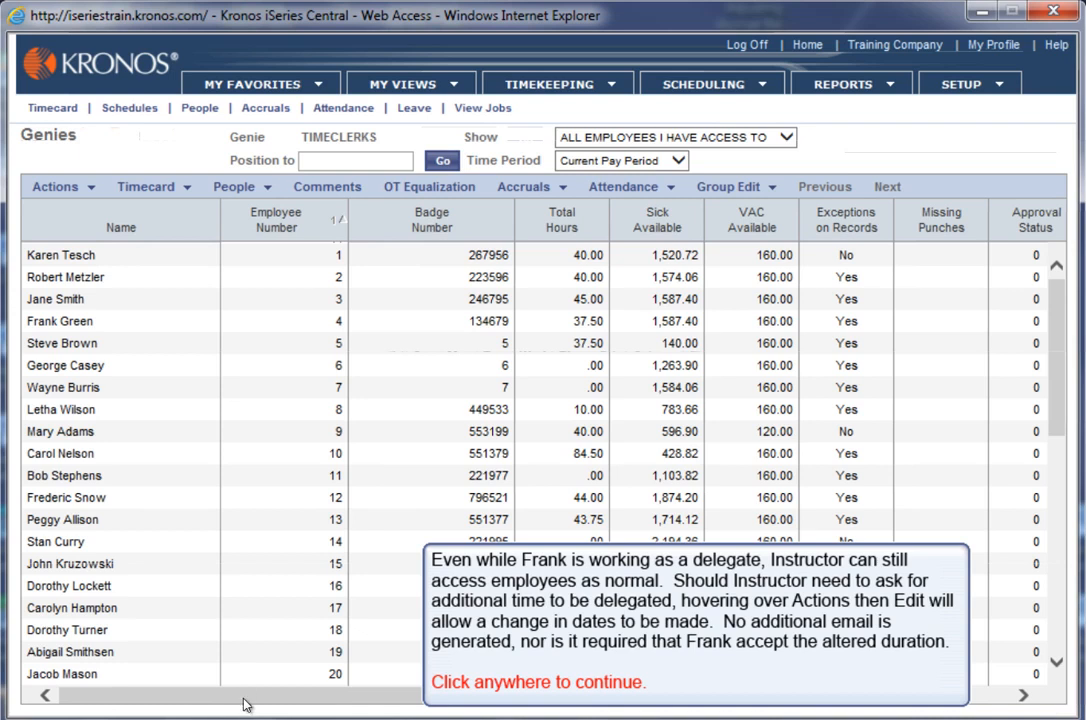